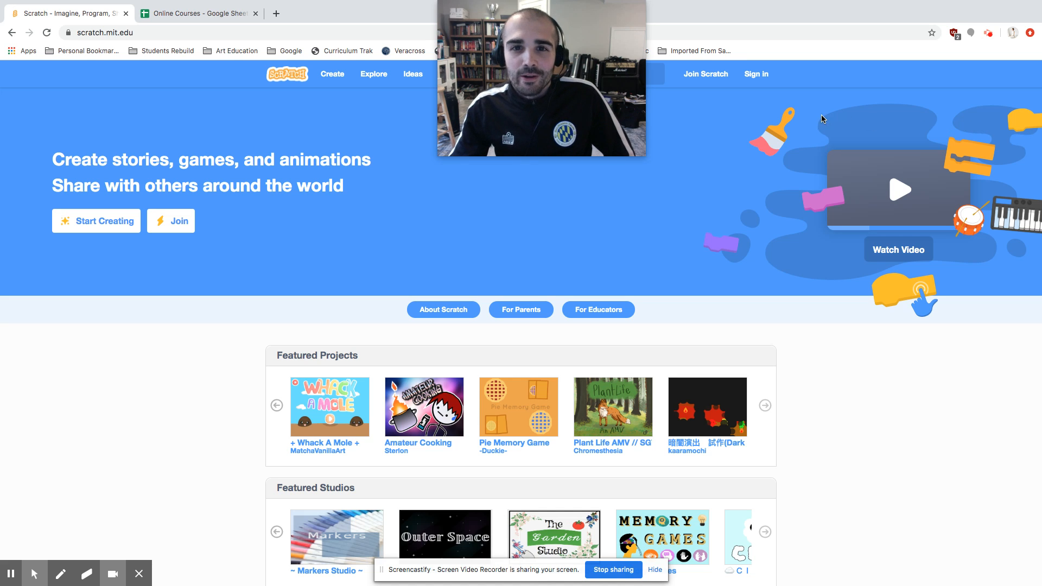
mouse_move(740, 126)
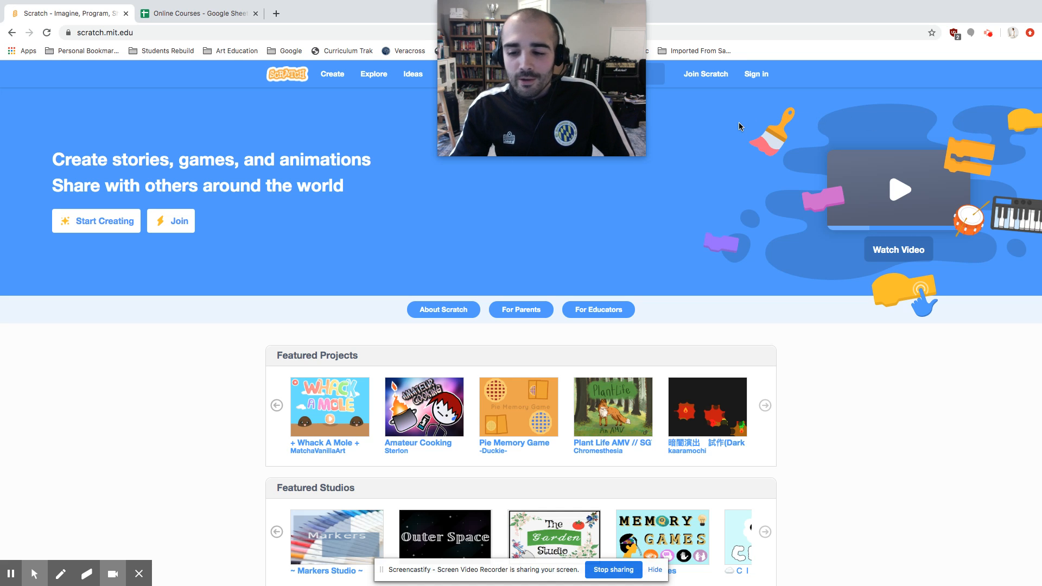
mouse_move(728, 122)
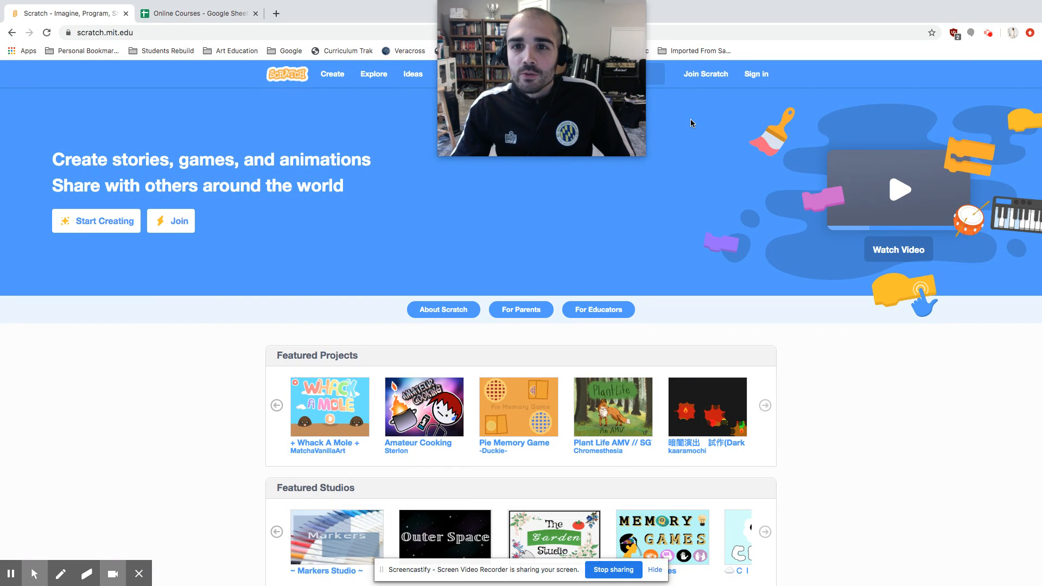
mouse_move(755, 74)
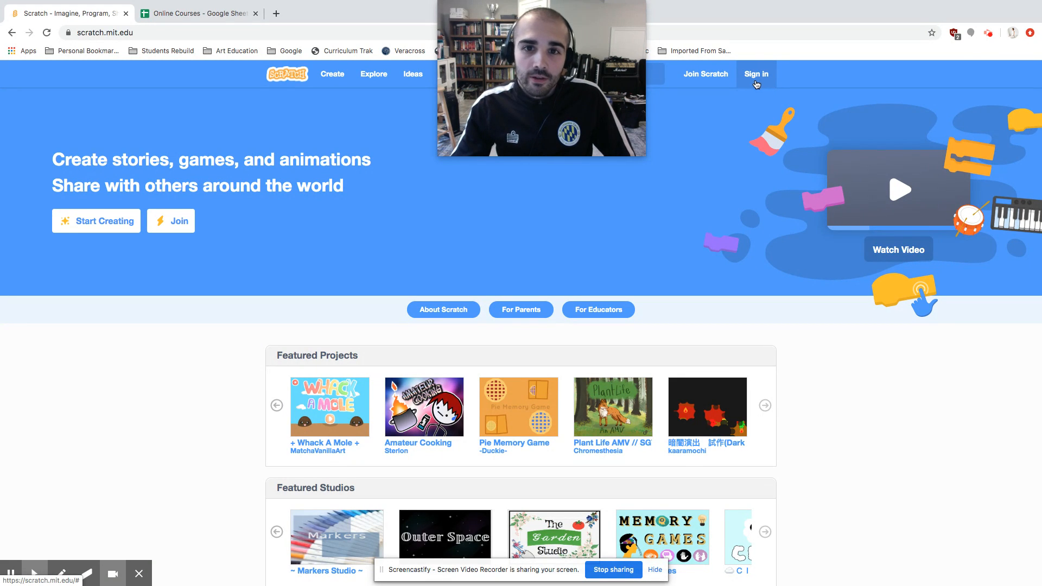
mouse_move(706, 74)
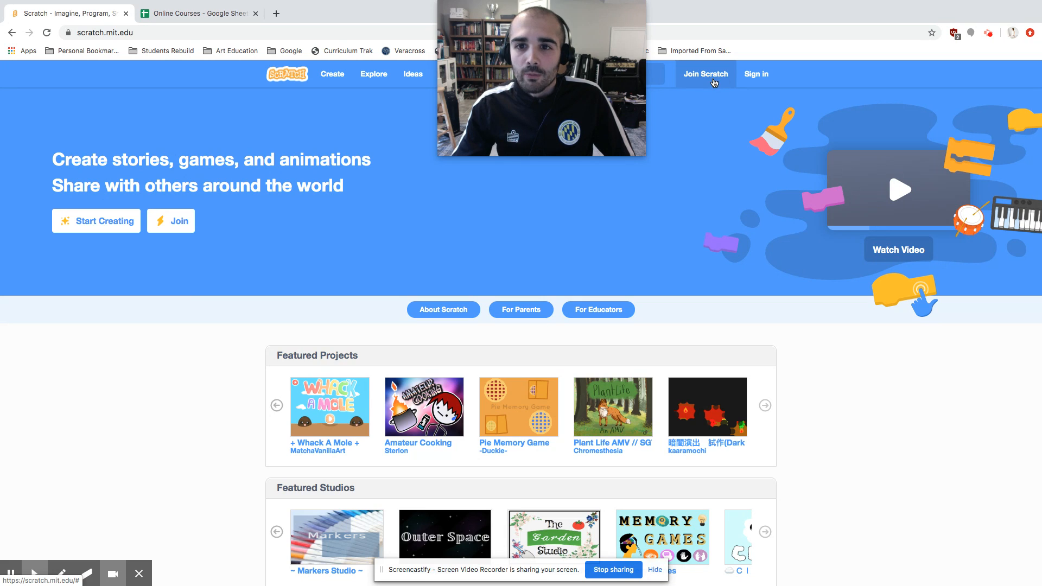
Return to the Scratch home page and start a new project via Create
left_click(706, 74)
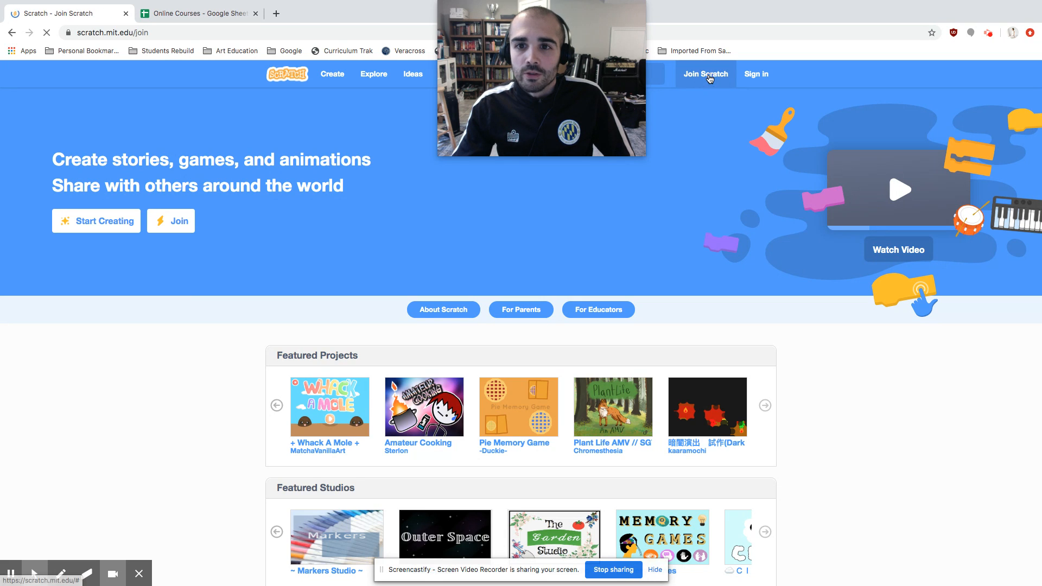
left_click(705, 74)
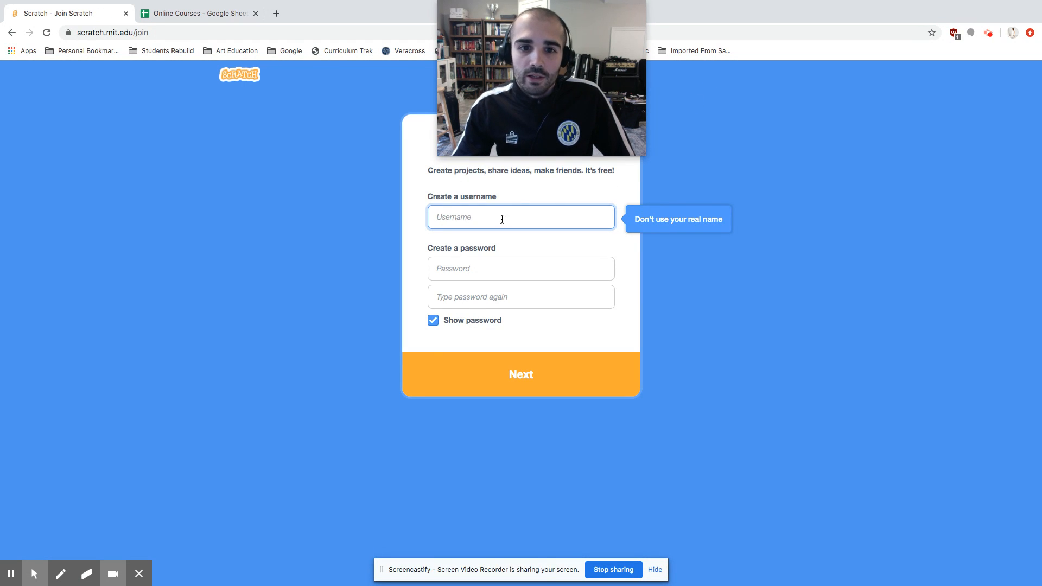
mouse_move(514, 294)
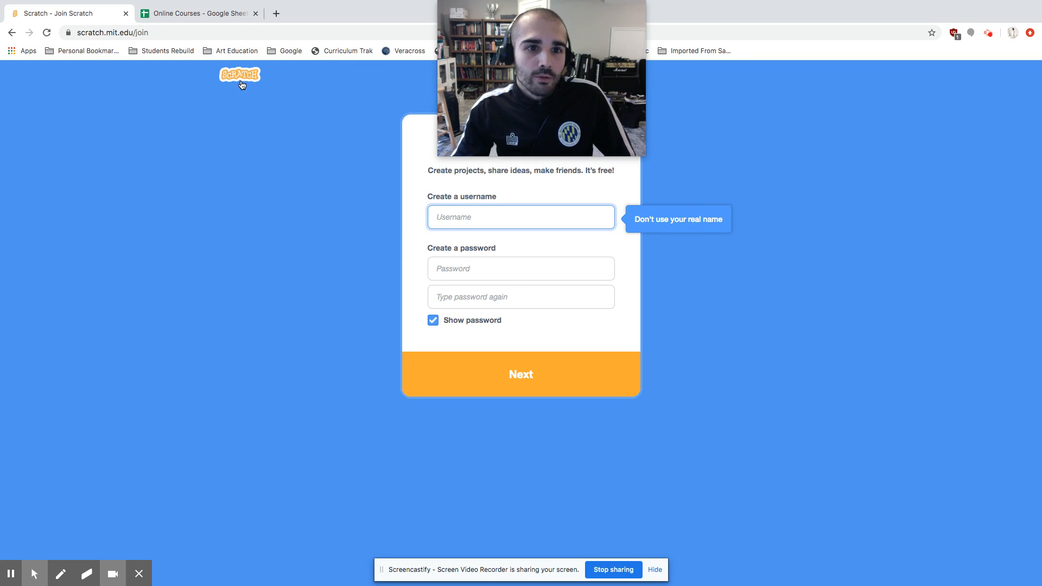
left_click(239, 75)
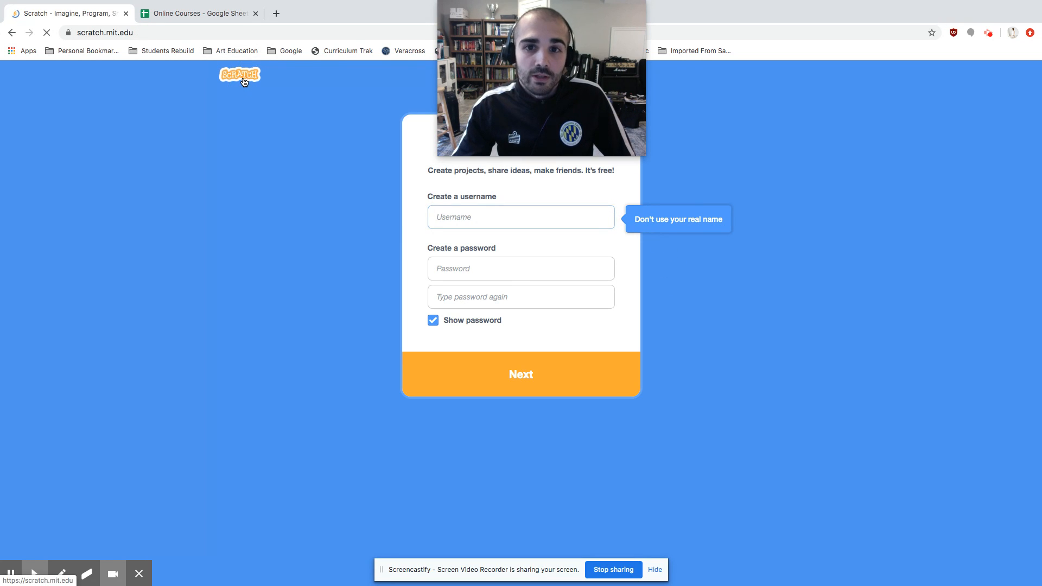
left_click(239, 74)
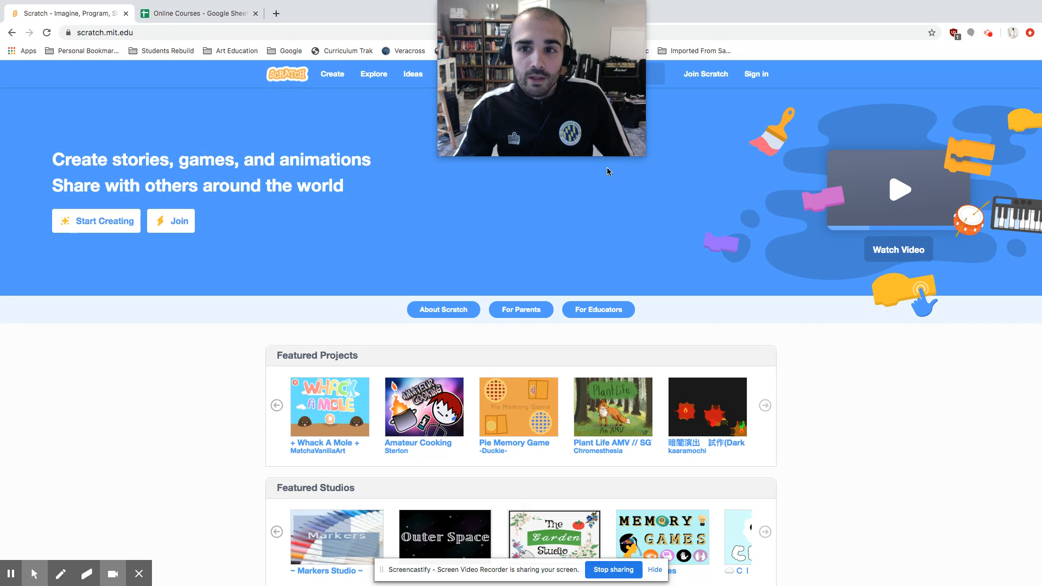
mouse_move(755, 74)
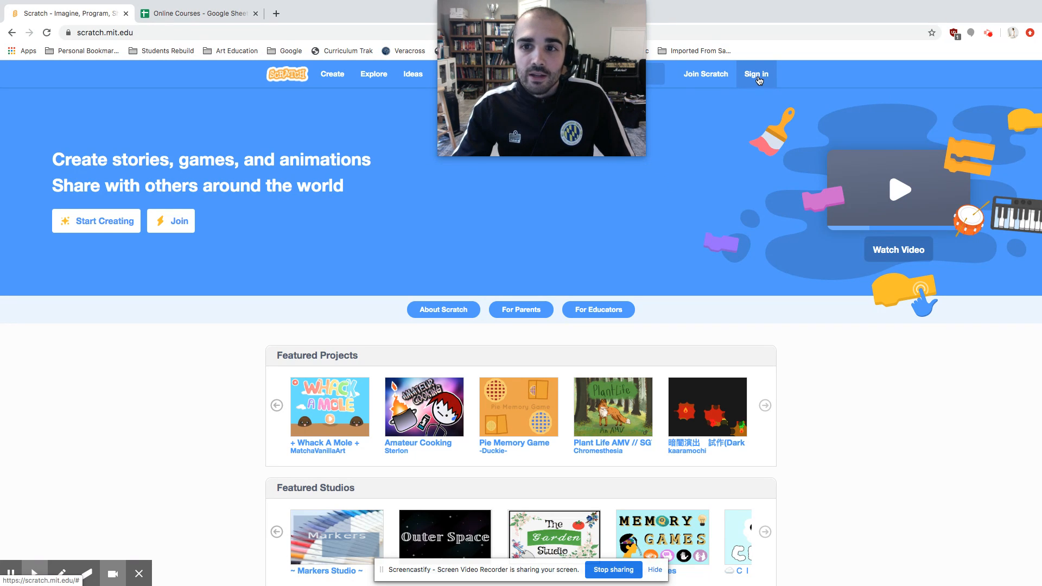
mouse_move(756, 91)
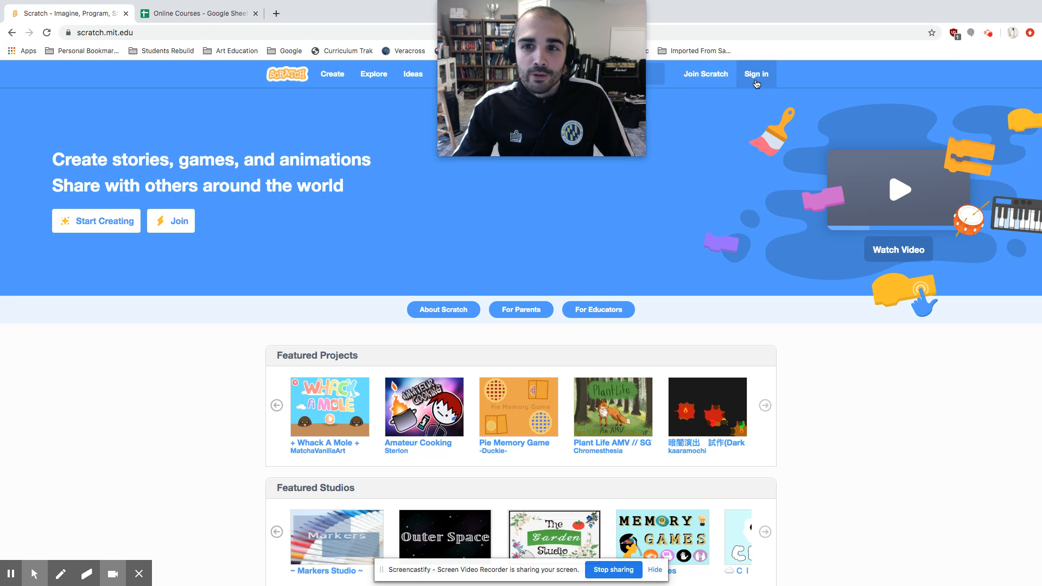
mouse_move(655, 194)
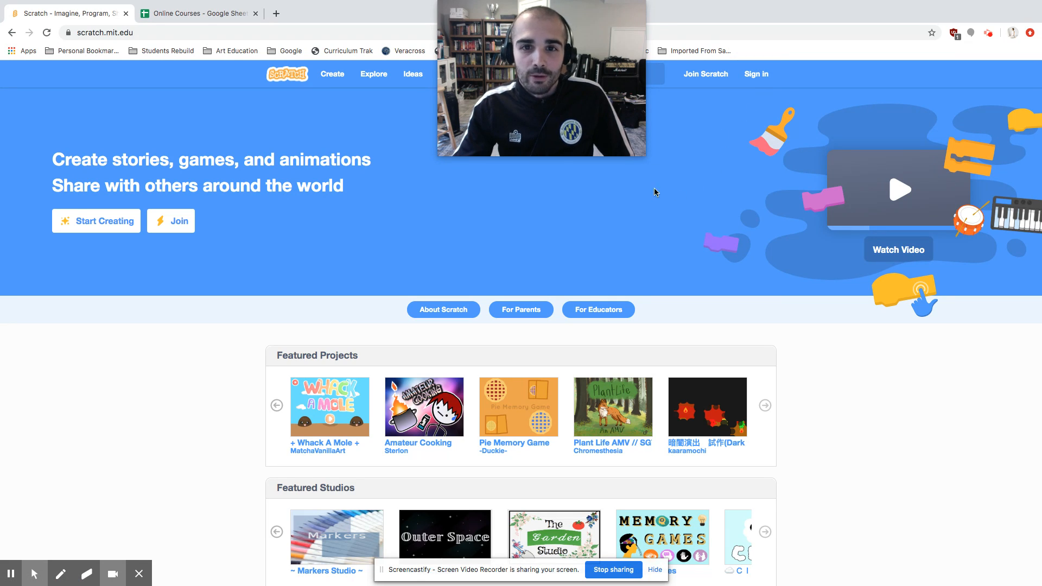
mouse_move(327, 100)
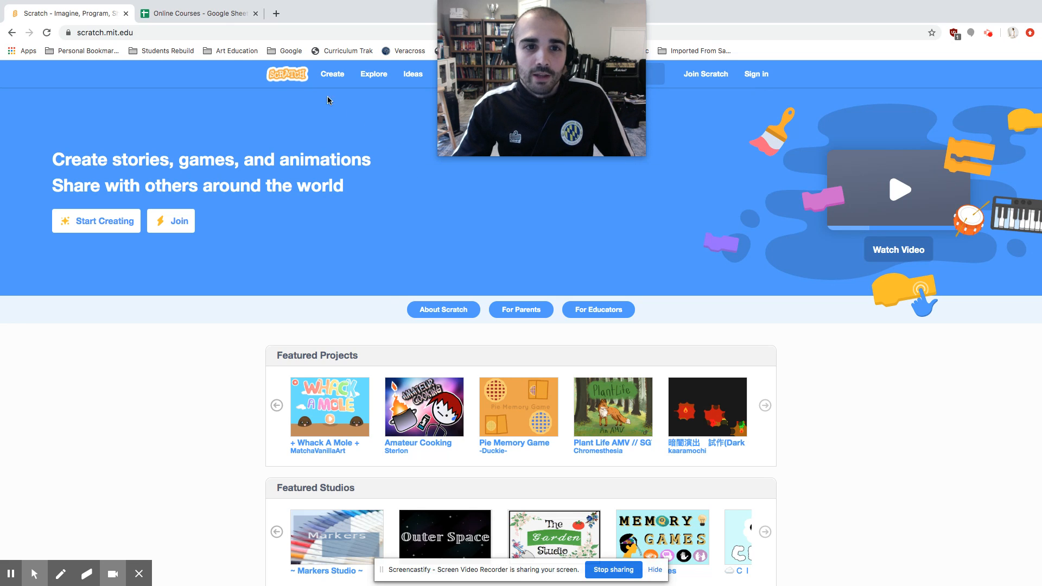
mouse_move(287, 73)
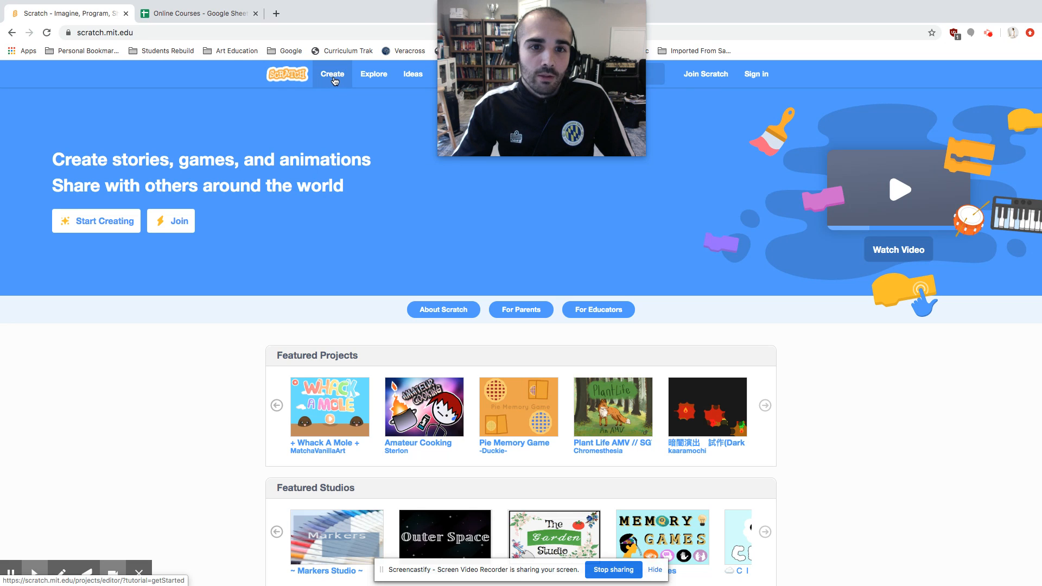
left_click(332, 73)
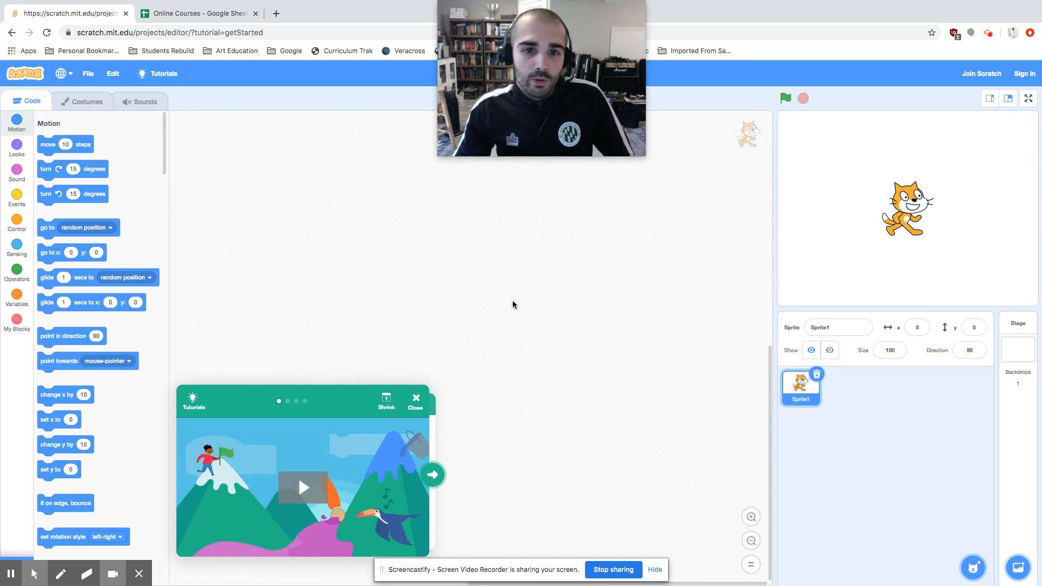
mouse_move(365, 210)
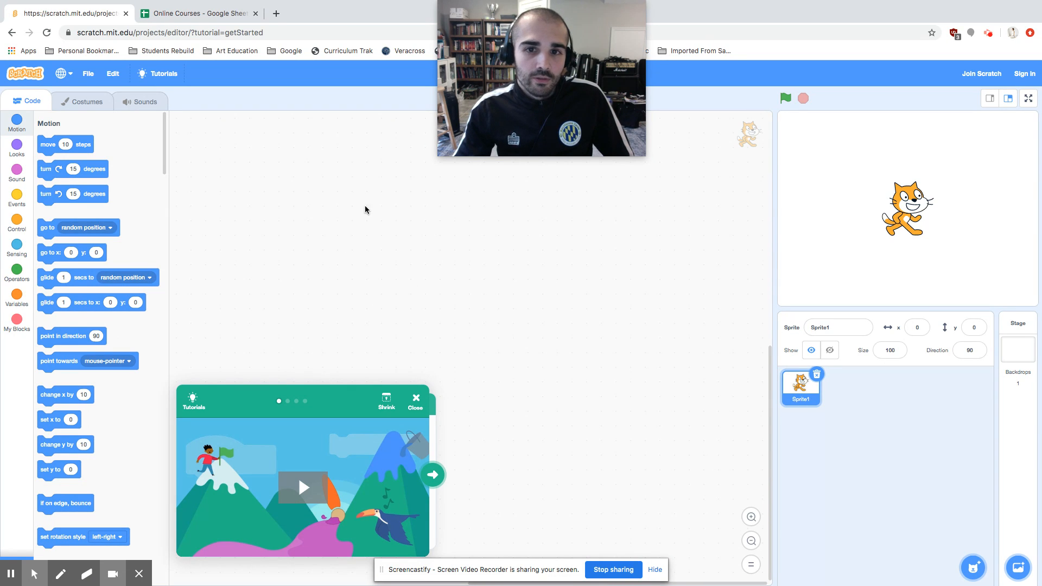
mouse_move(338, 323)
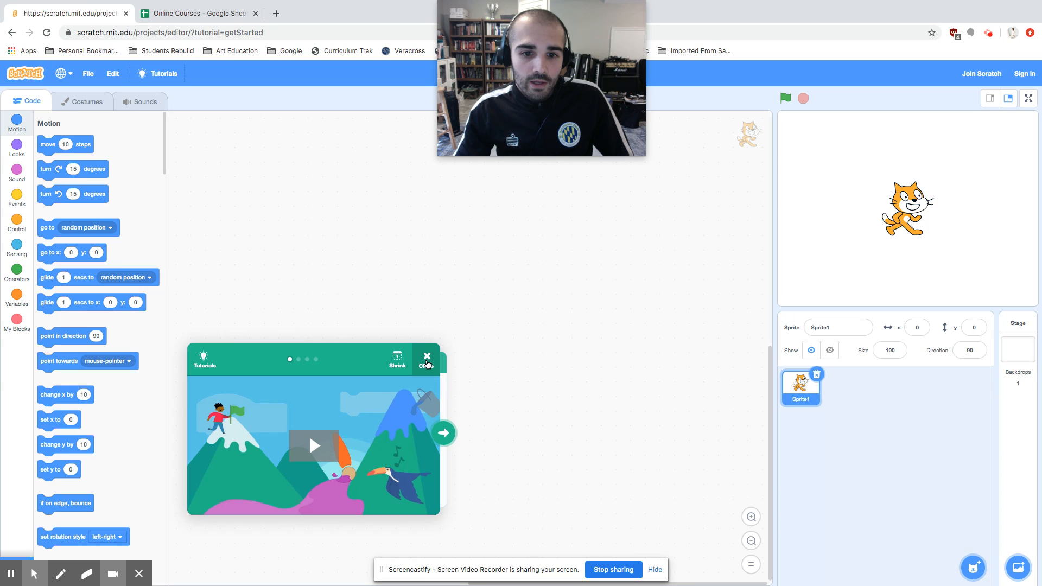
Dismiss the tutorial card and browse the Looks and Events blocks before returning to Motion
left_click(427, 356)
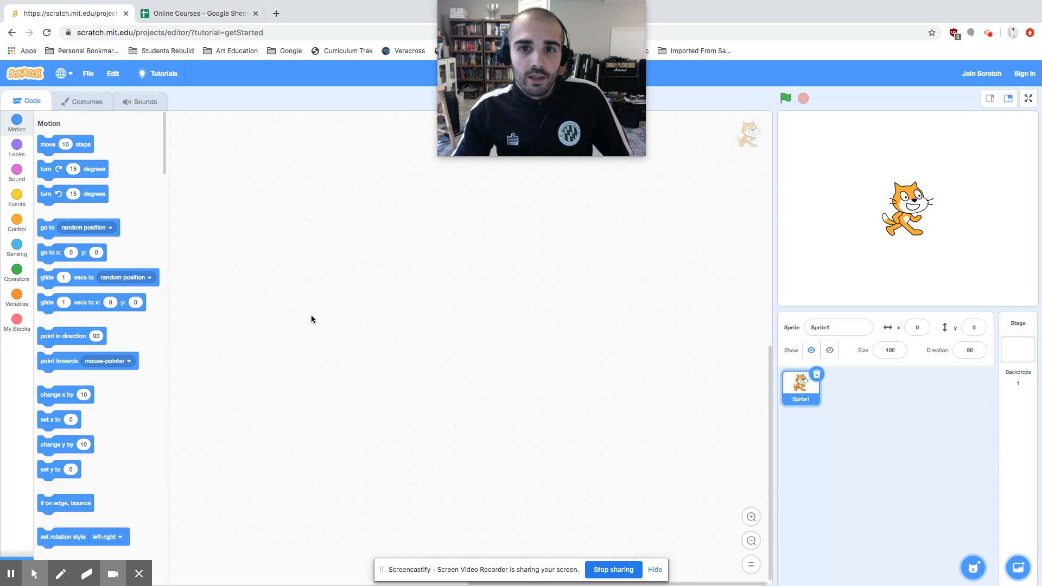
mouse_move(315, 240)
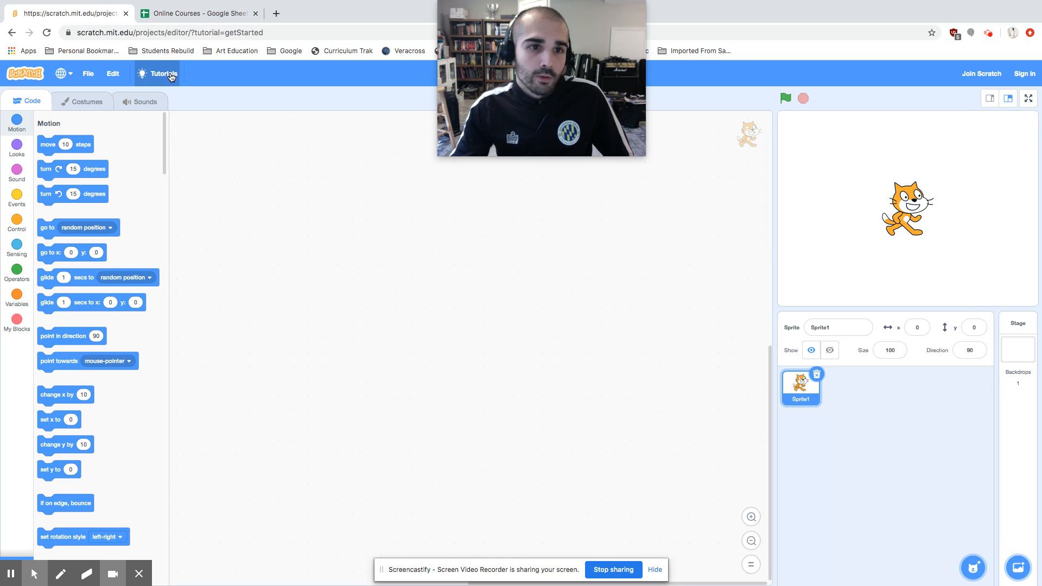
mouse_move(162, 80)
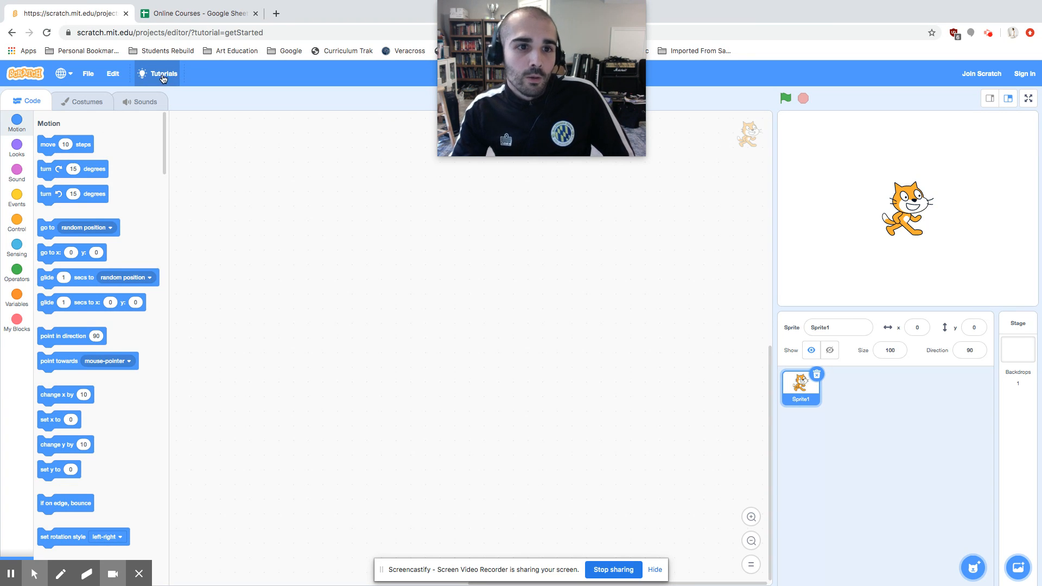
mouse_move(214, 91)
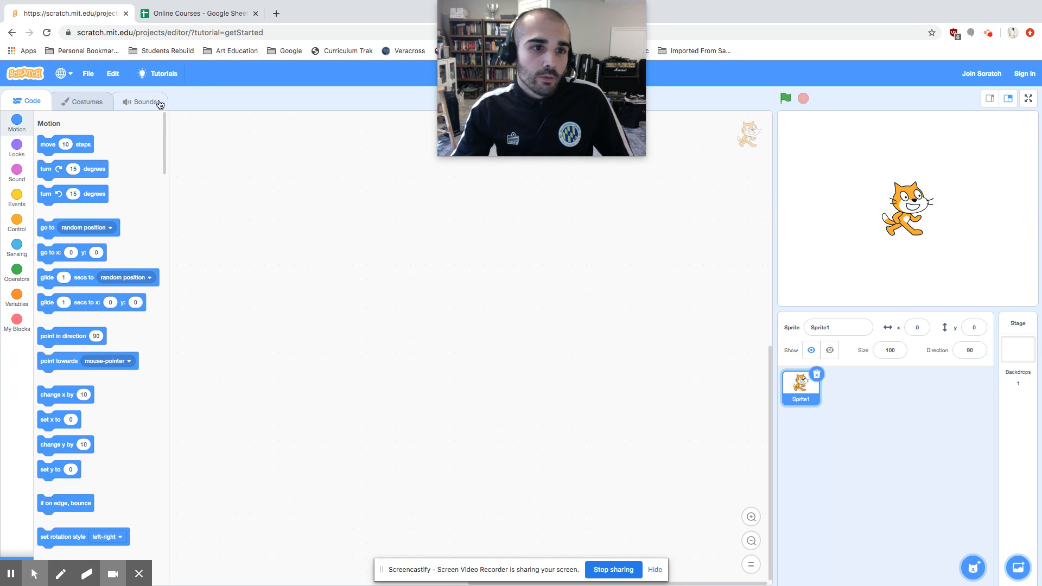
mouse_move(16, 171)
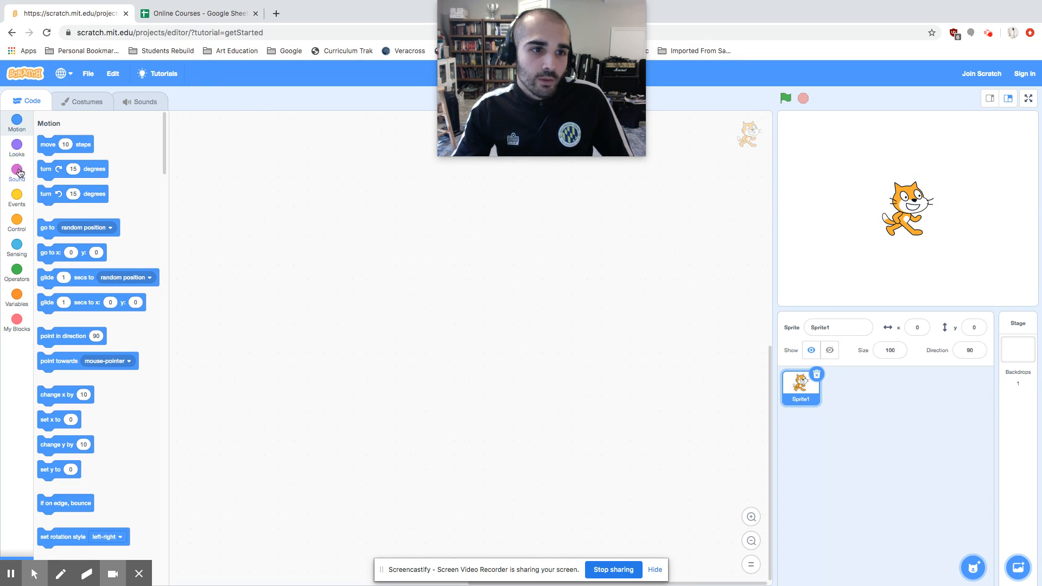
mouse_move(31, 152)
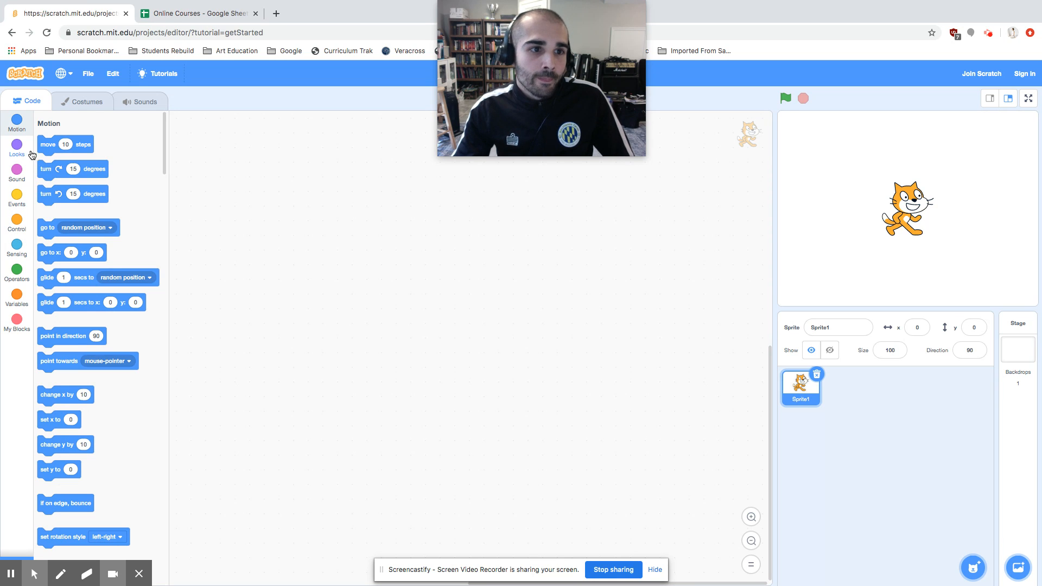
mouse_move(1, 289)
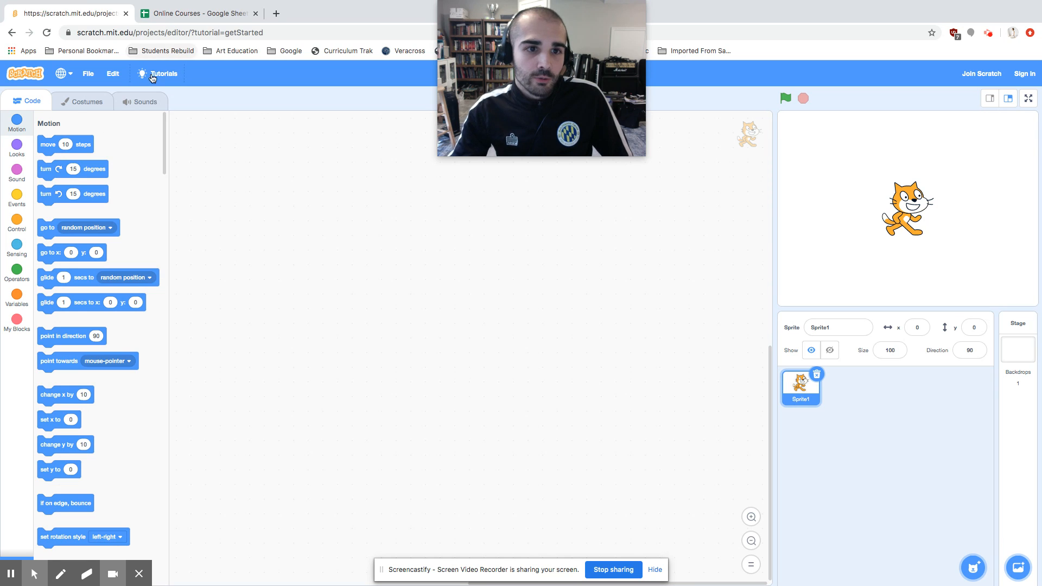
mouse_move(116, 62)
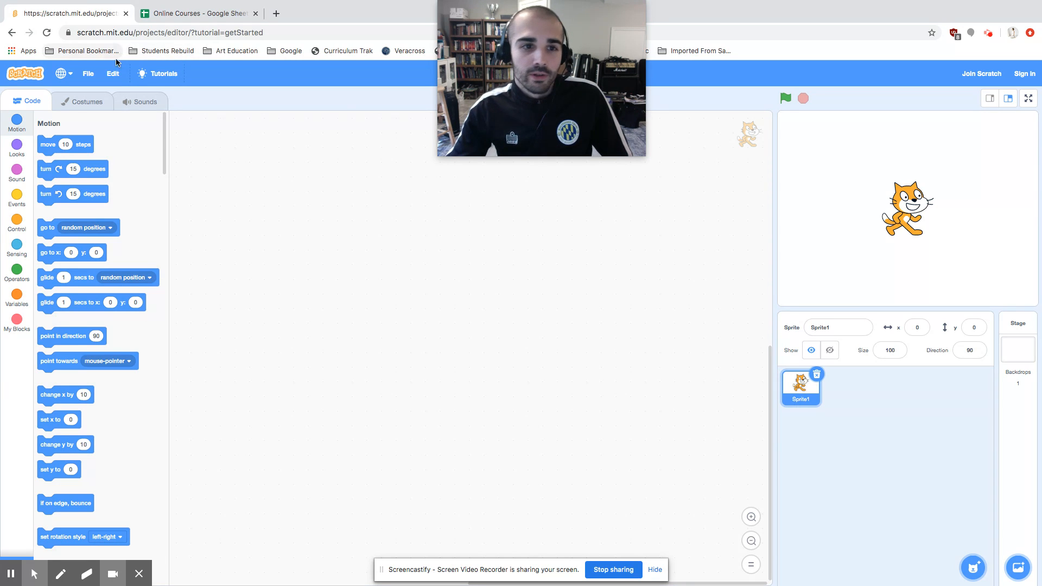
mouse_move(415, 207)
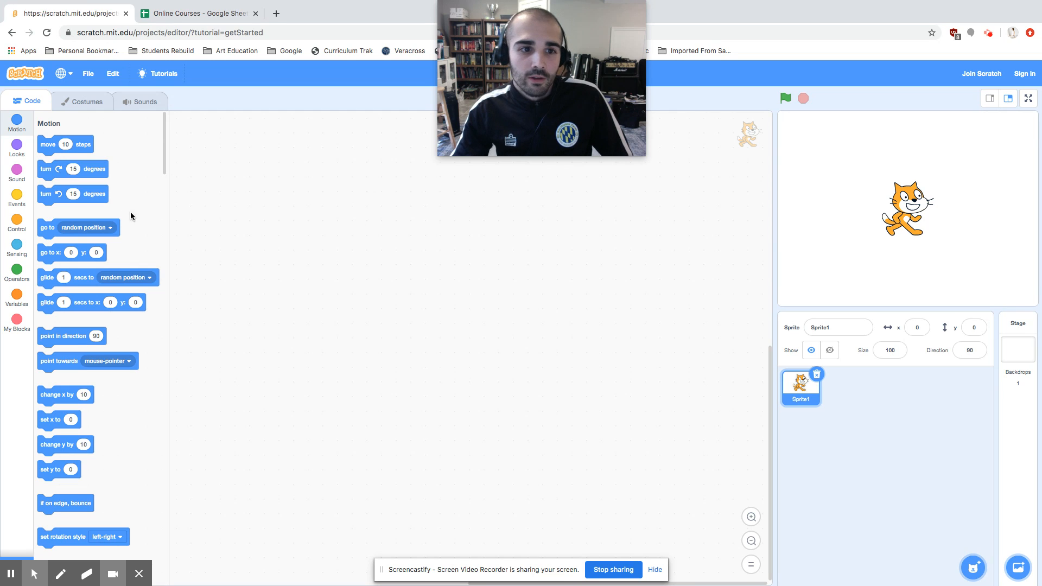
mouse_move(113, 244)
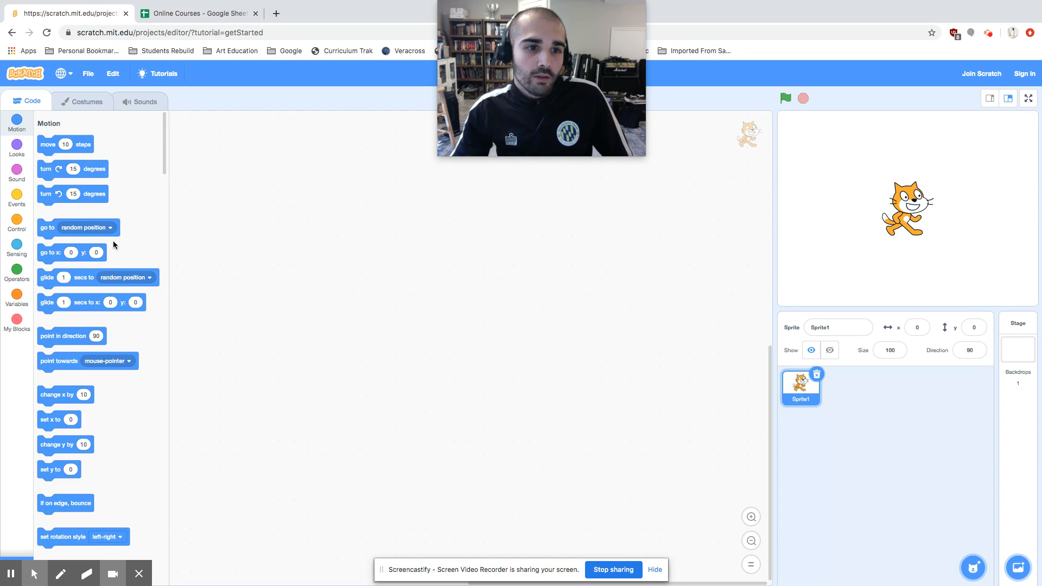
mouse_move(118, 168)
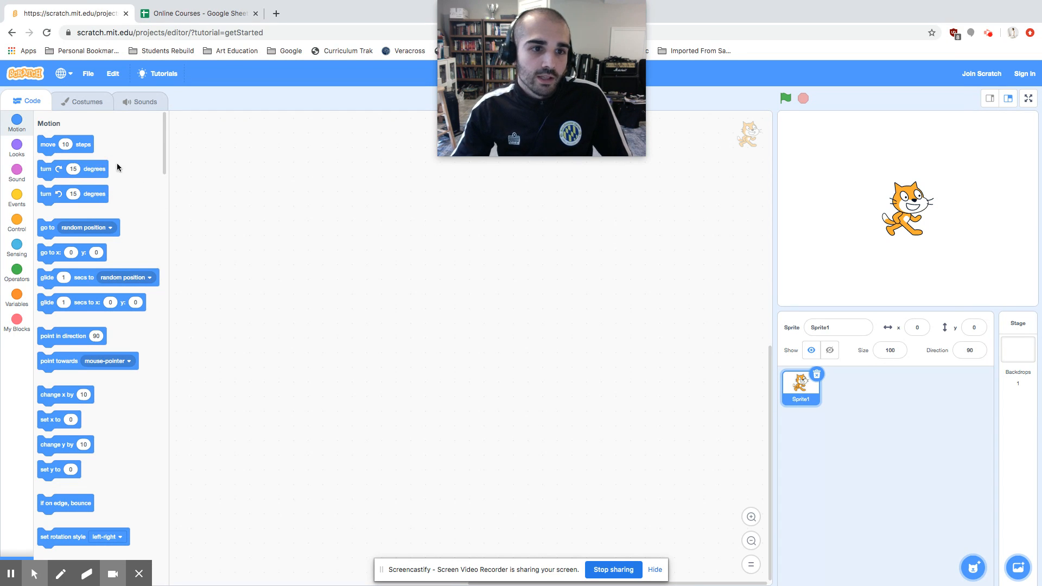
mouse_move(41, 144)
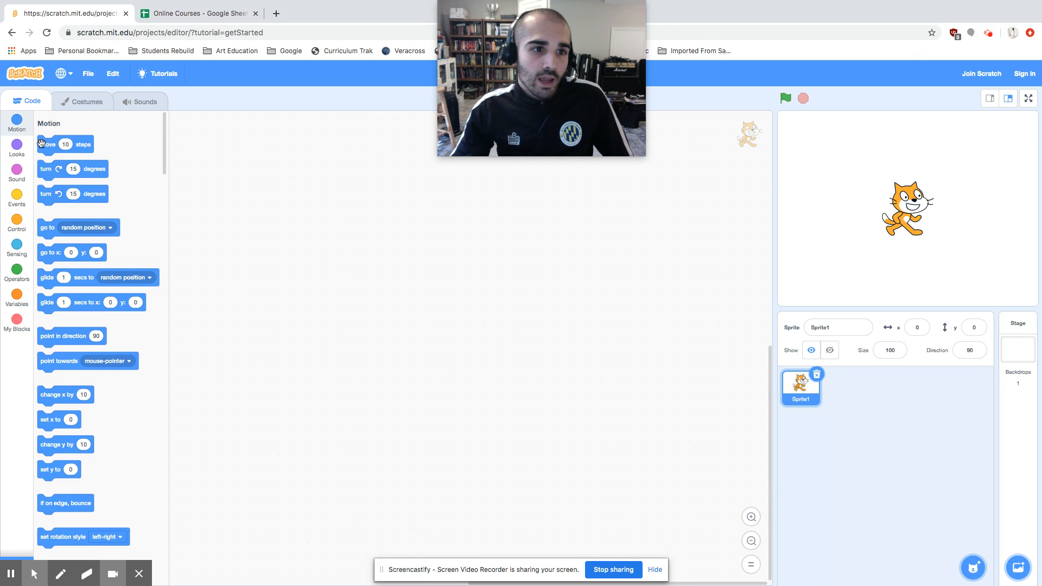
left_click(16, 143)
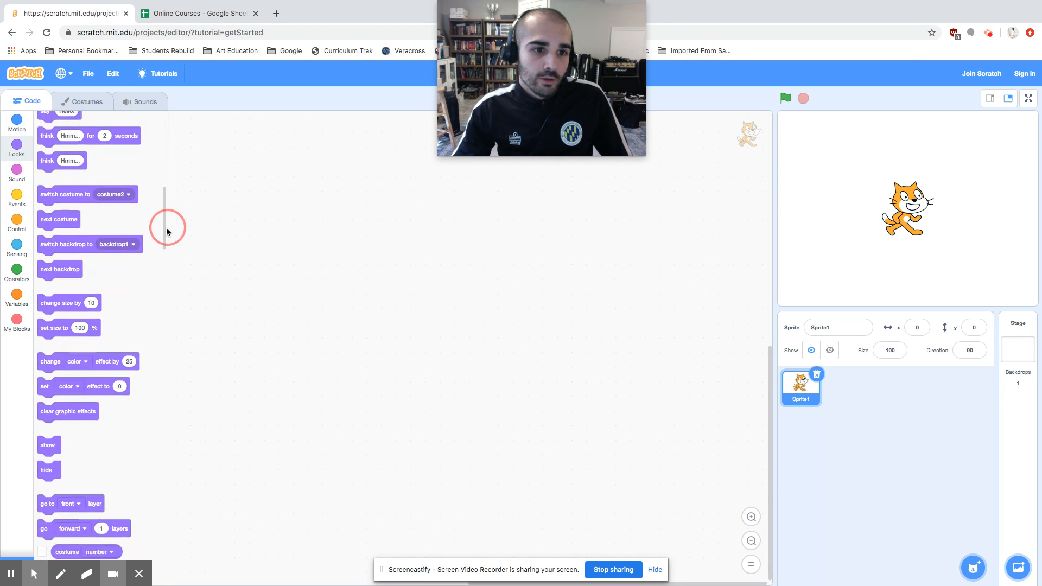
left_click(16, 194)
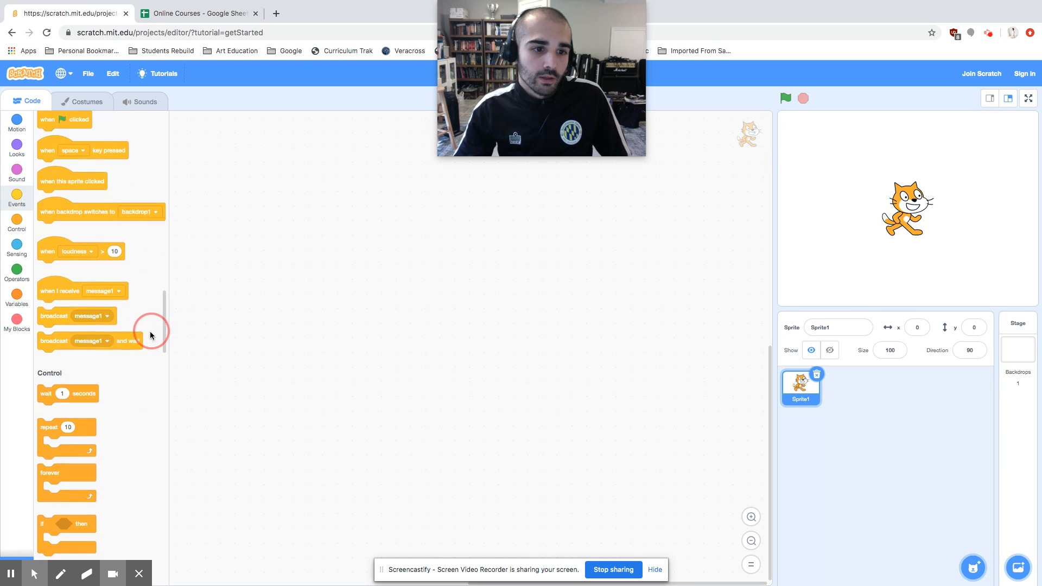
scroll("down", 3)
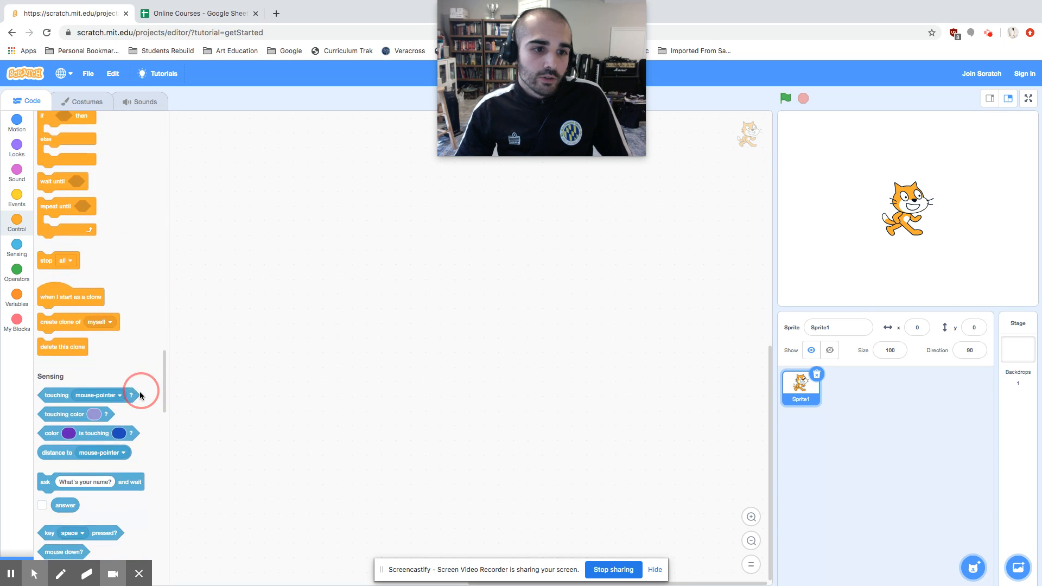
left_click(17, 122)
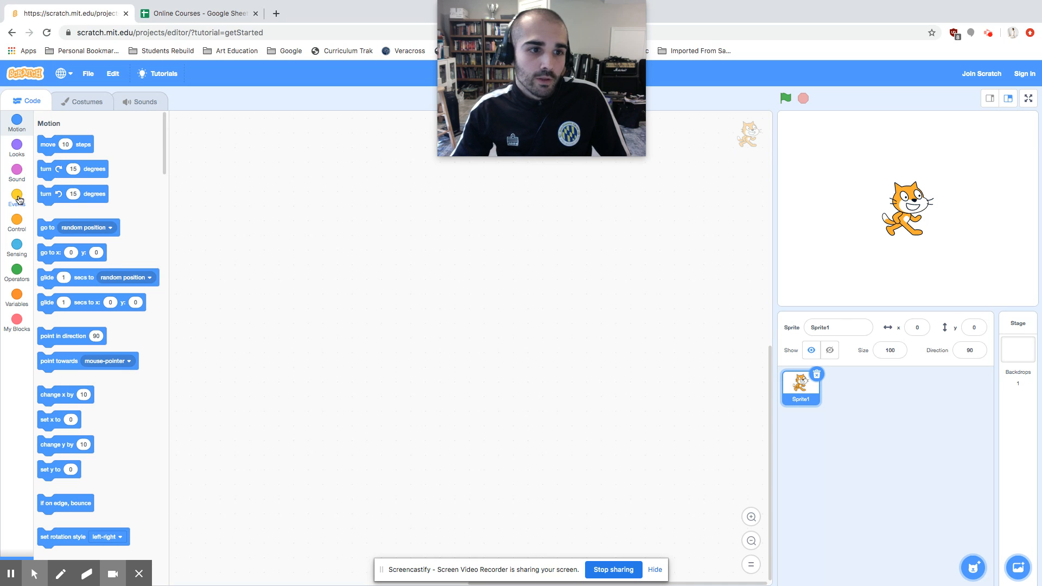
Show the Looks blocks again, then return to Motion and scroll through its palette
left_click(17, 196)
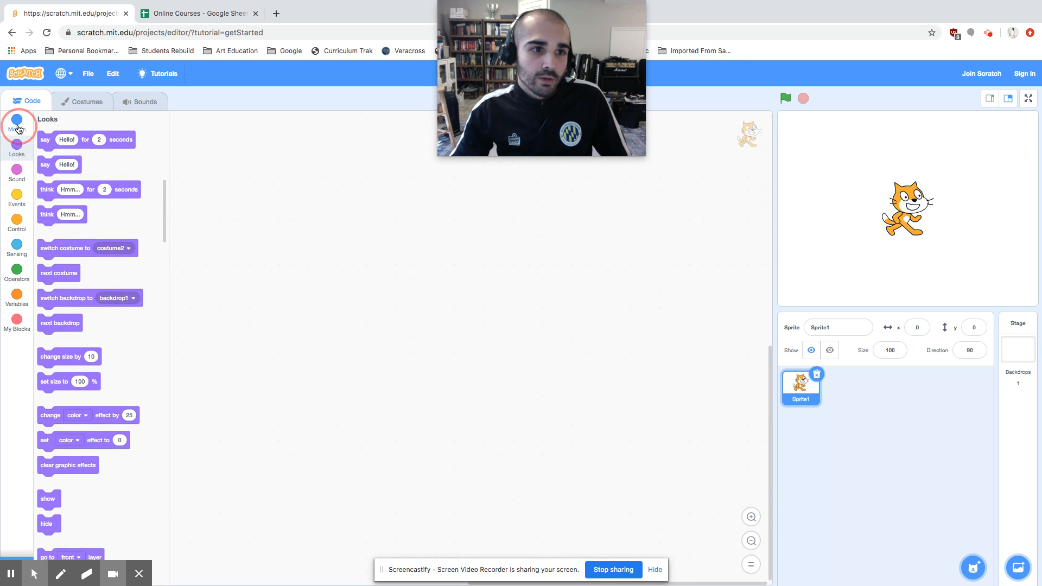
left_click(16, 122)
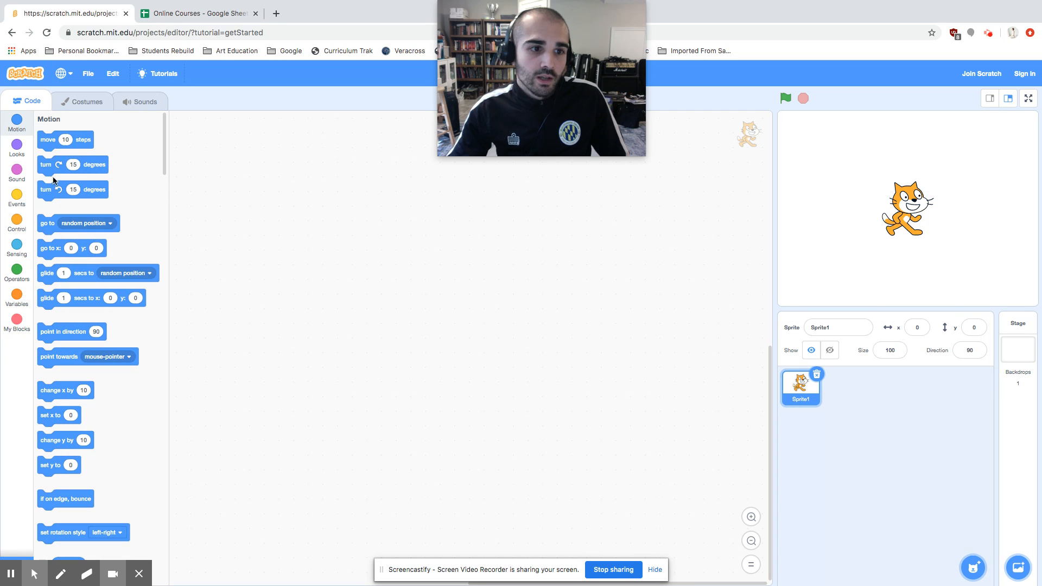
mouse_move(16, 271)
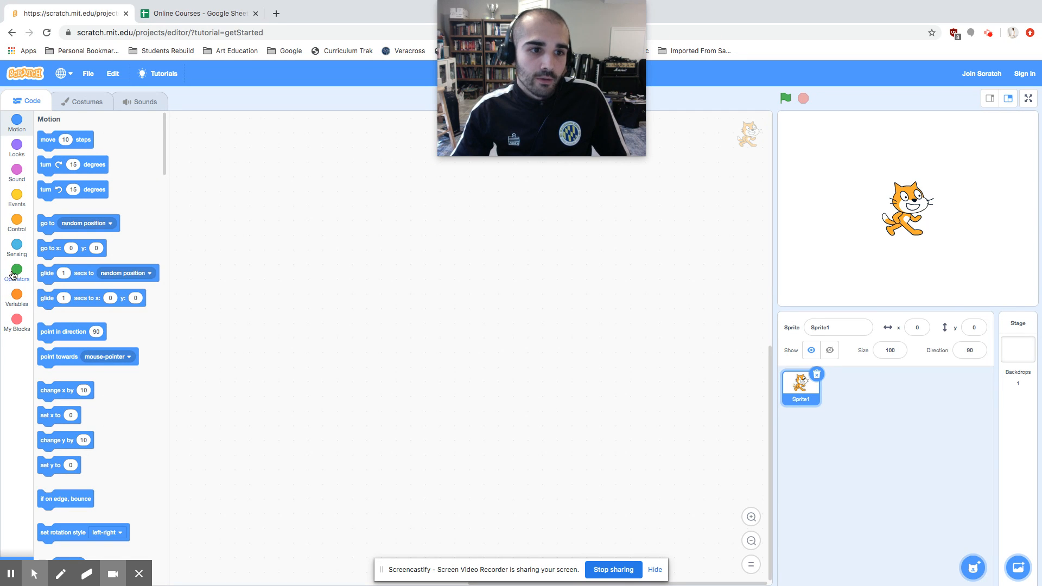
scroll("down", 3)
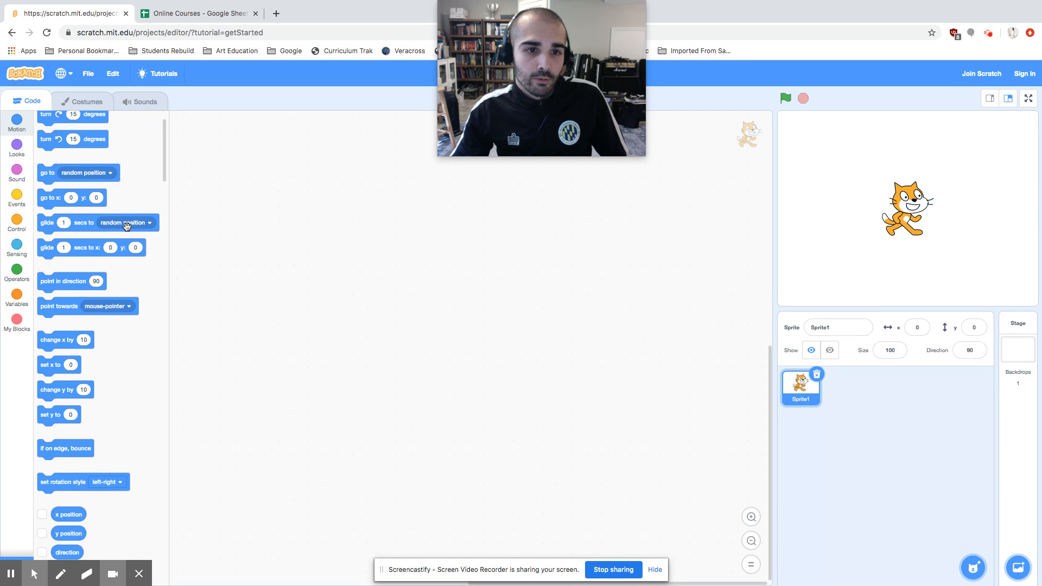
scroll("up", 3)
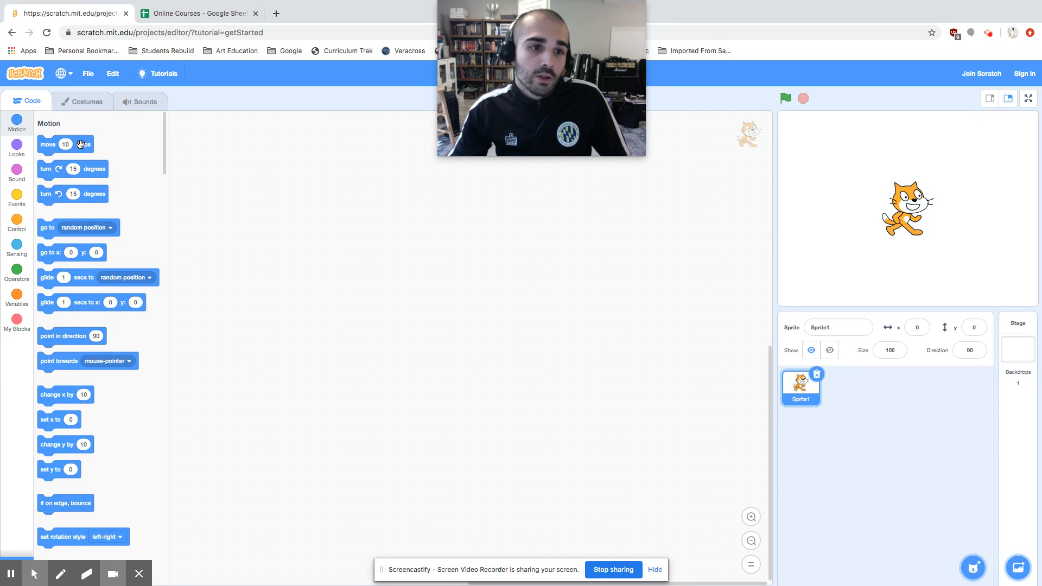
left_click_drag(65, 144, 247, 188)
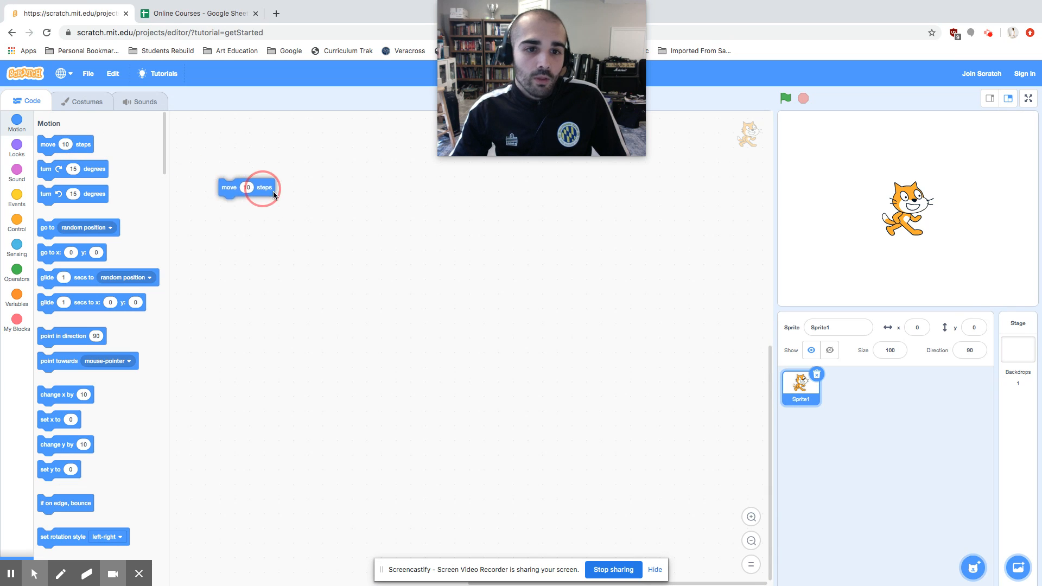
left_click_drag(246, 188, 389, 216)
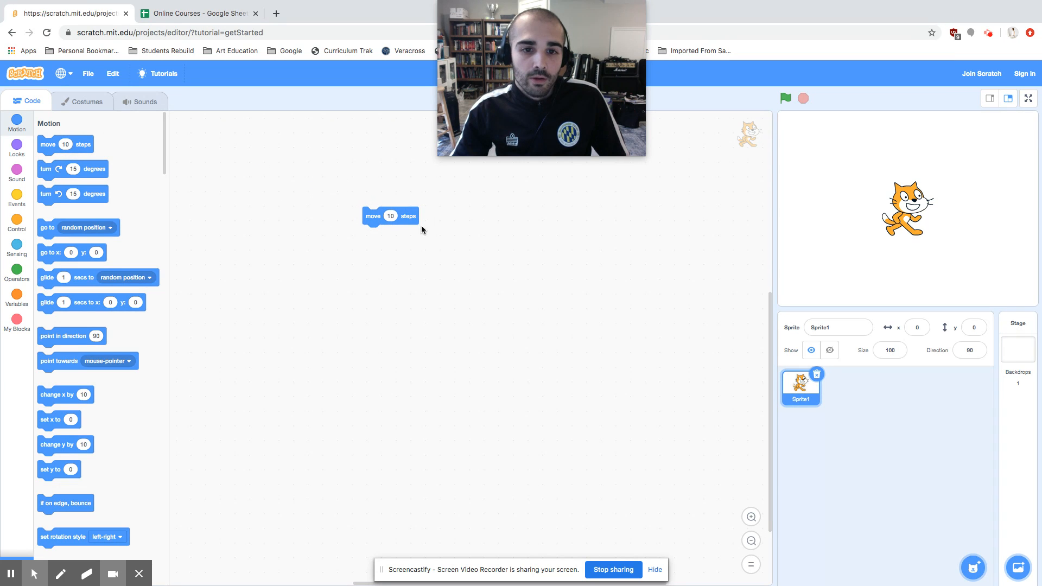
mouse_move(357, 203)
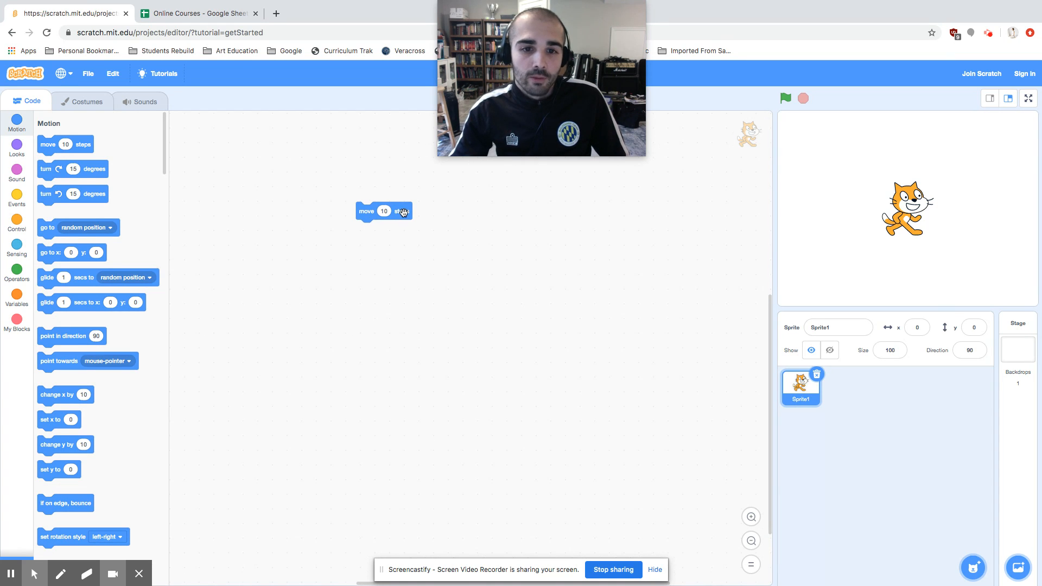
left_click_drag(383, 211, 300, 210)
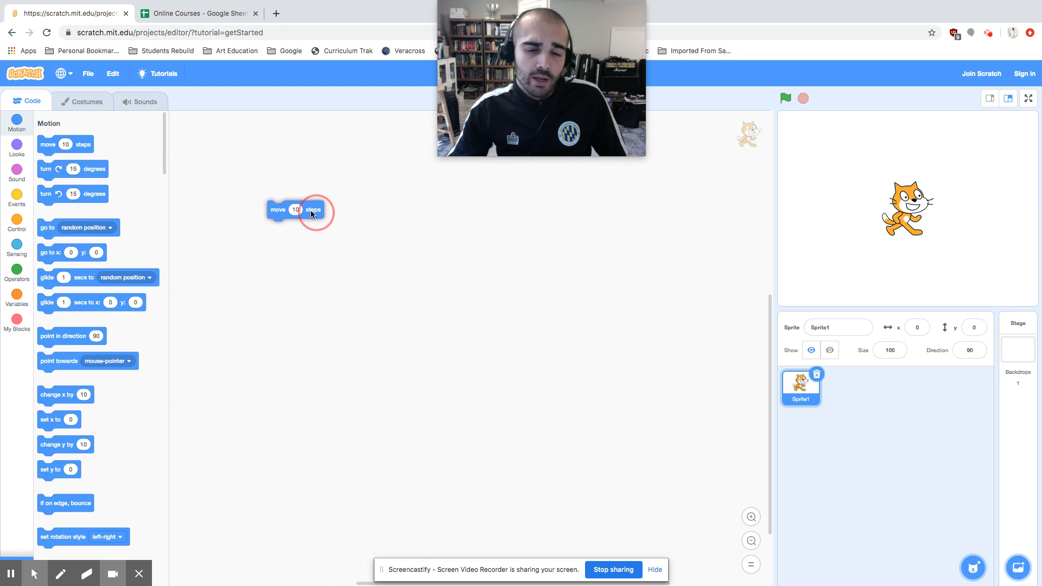
left_click_drag(300, 209, 205, 204)
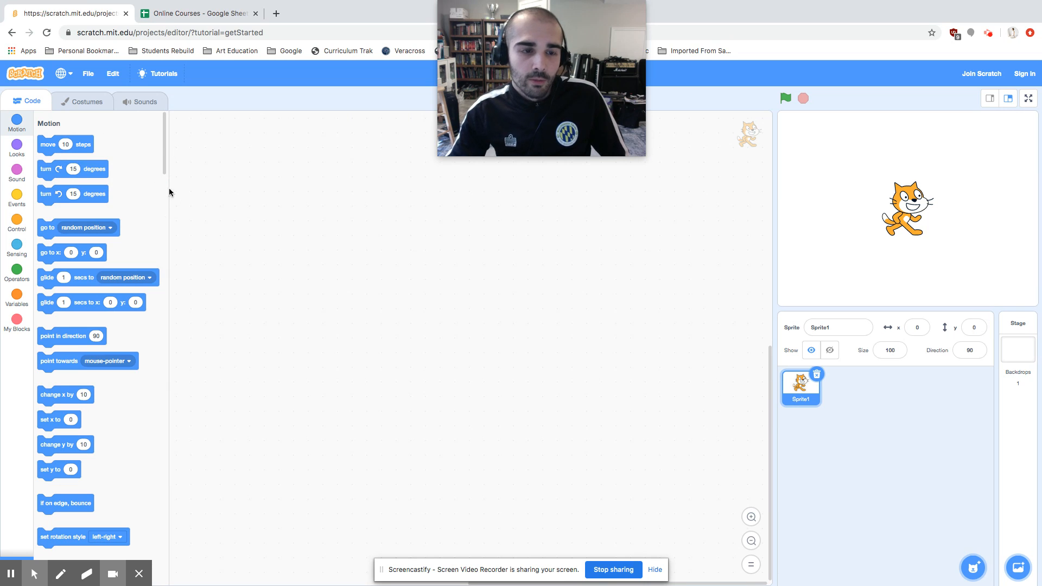
mouse_move(515, 242)
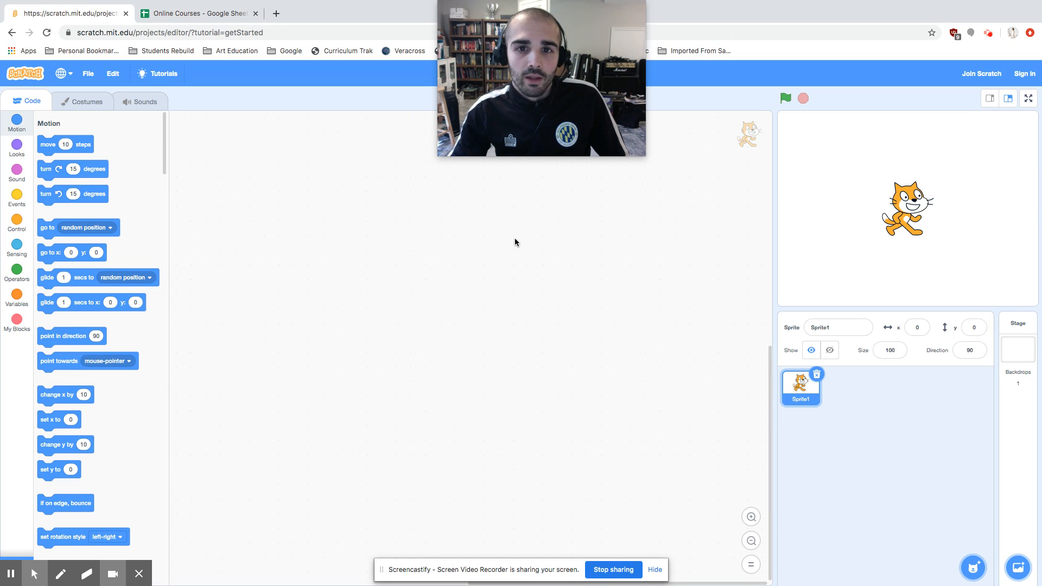
mouse_move(876, 145)
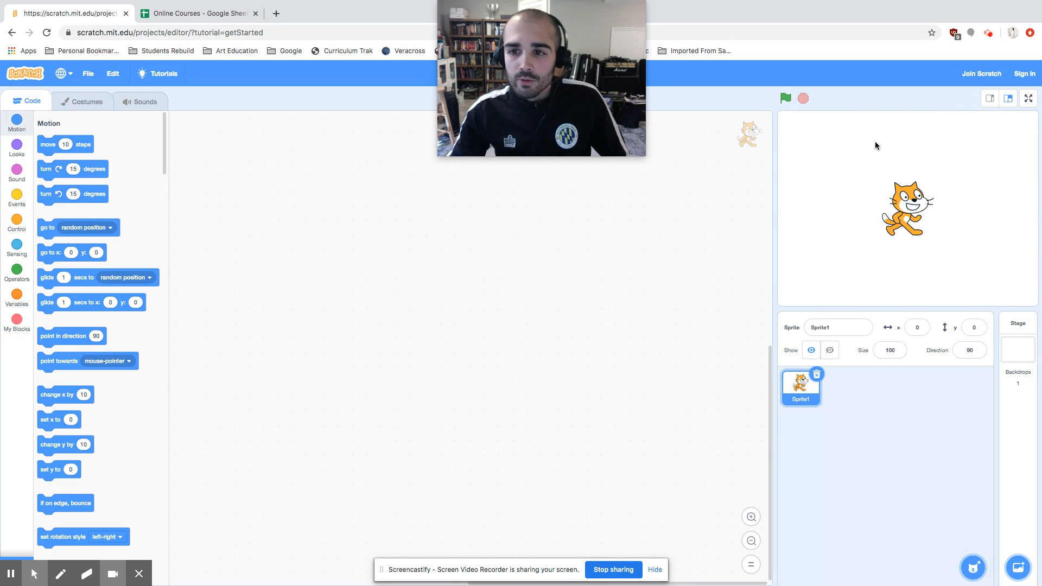
mouse_move(898, 232)
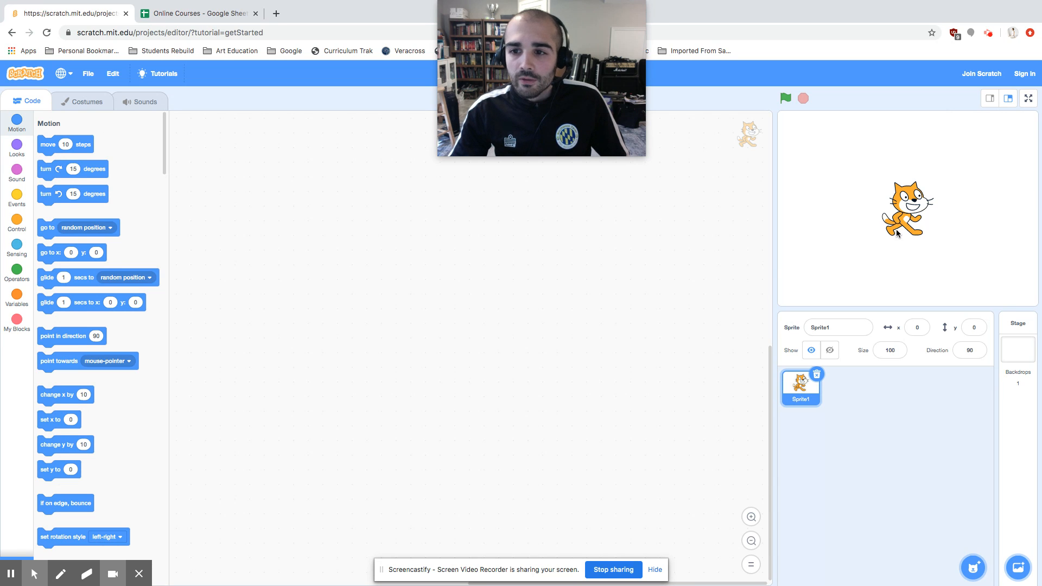
mouse_move(1021, 259)
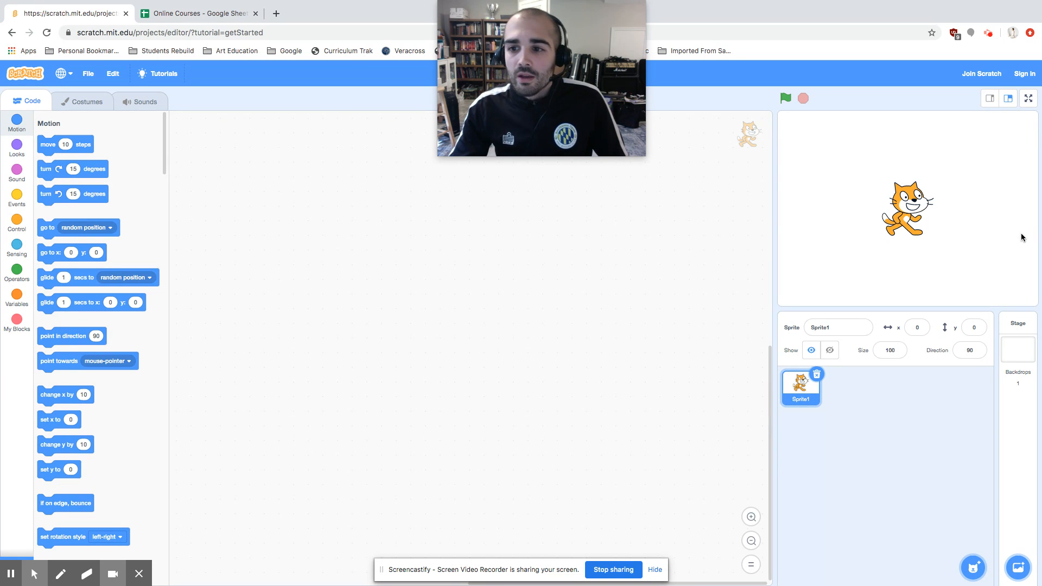
mouse_move(1017, 205)
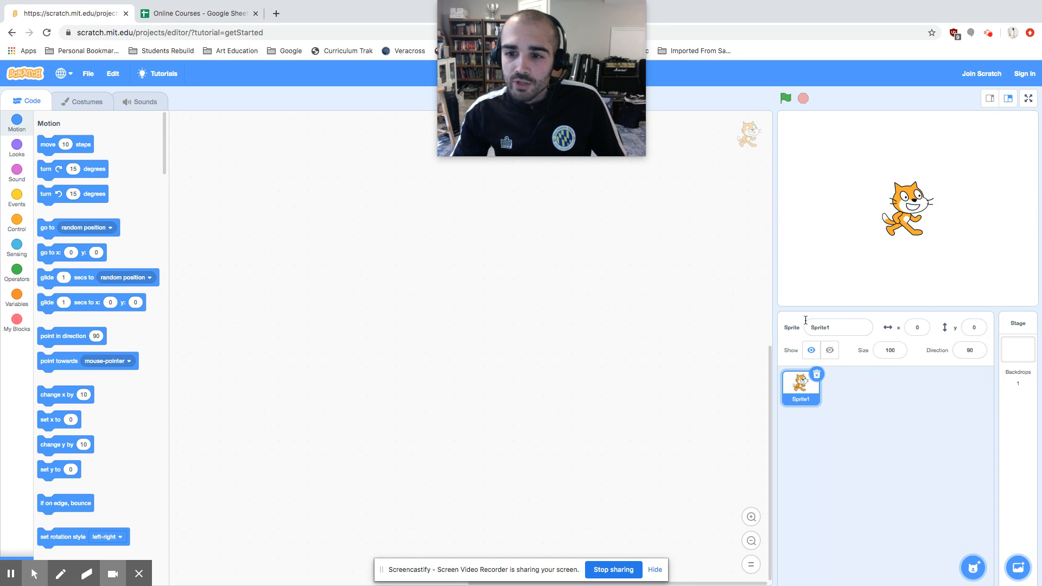
mouse_move(898, 316)
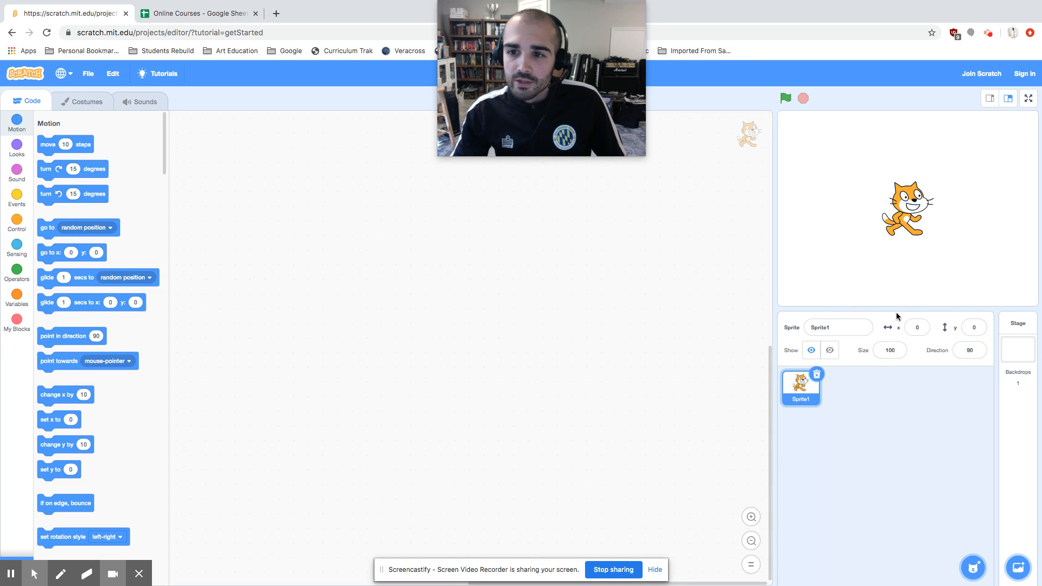
mouse_move(867, 324)
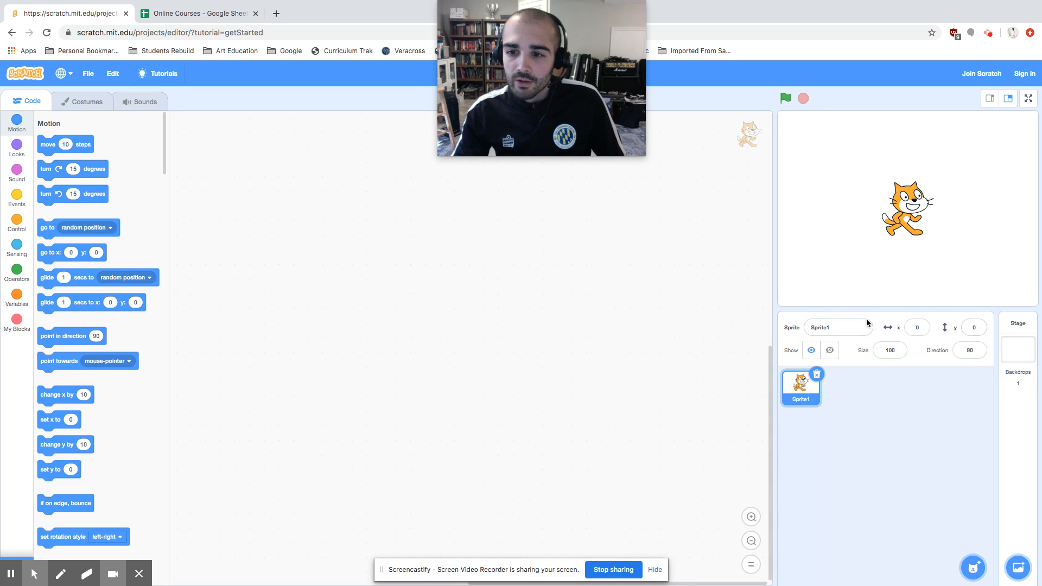
mouse_move(840, 393)
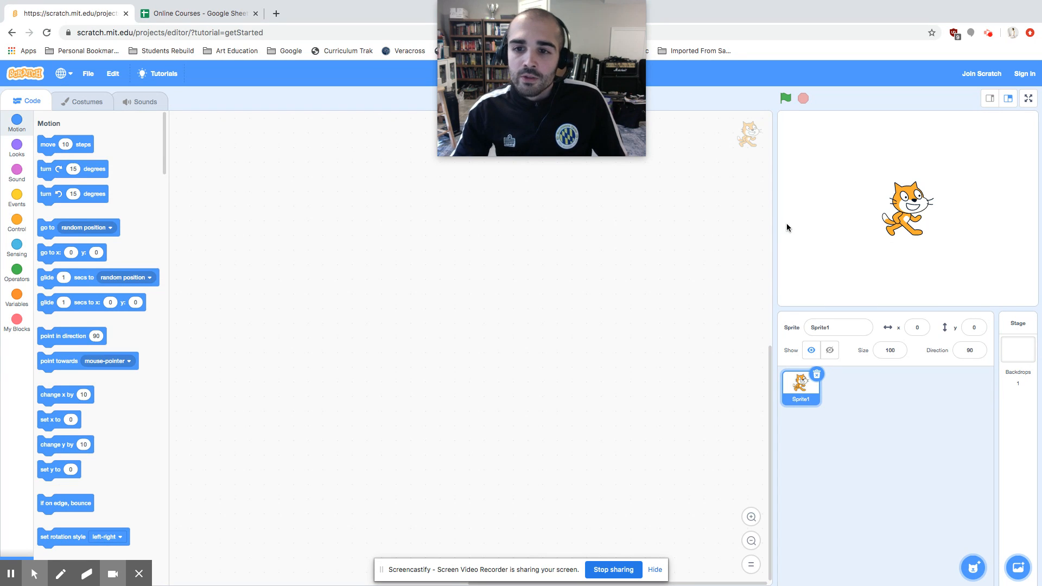
mouse_move(297, 189)
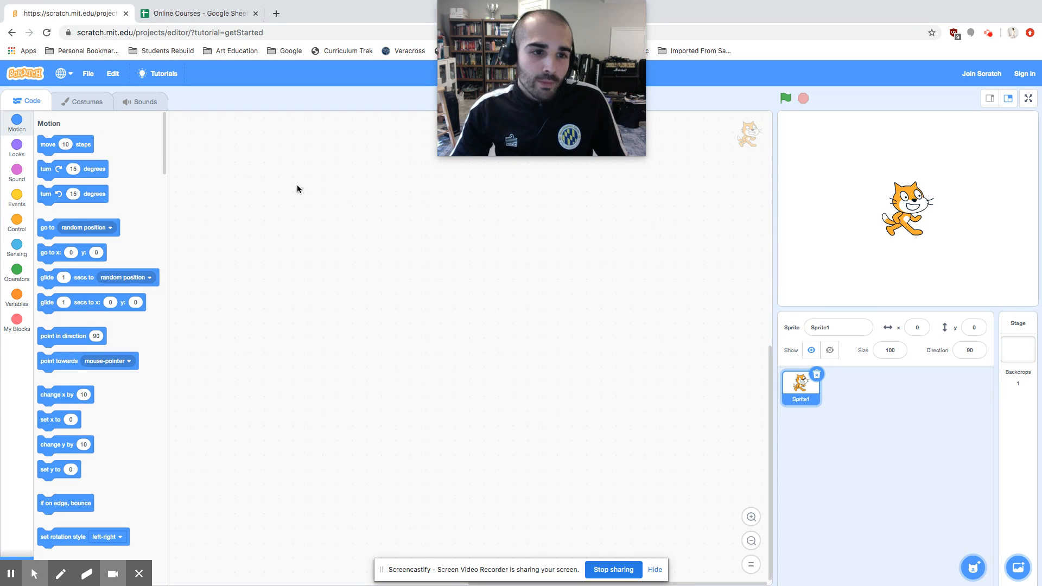
mouse_move(139, 177)
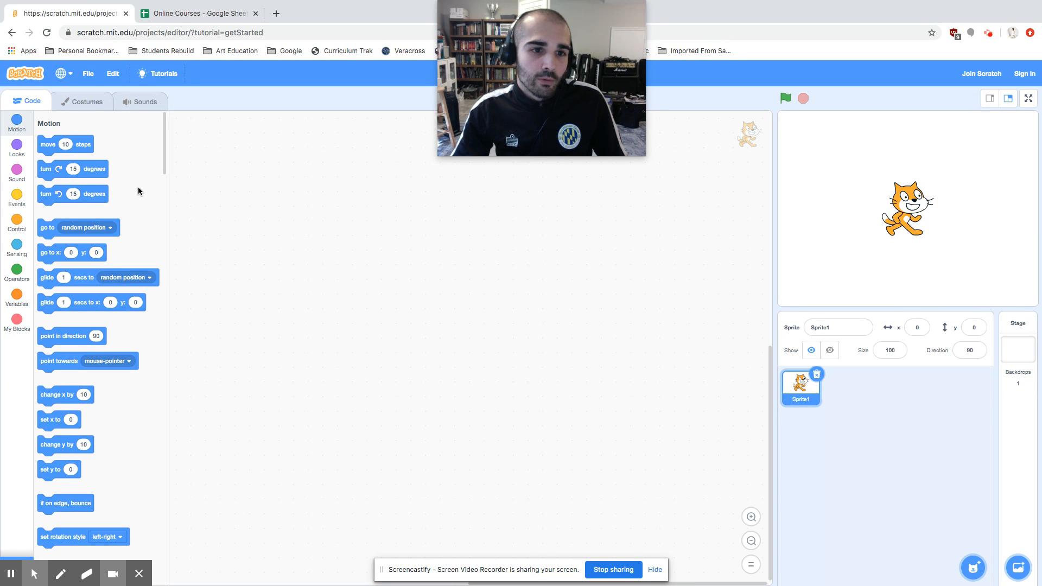
mouse_move(861, 226)
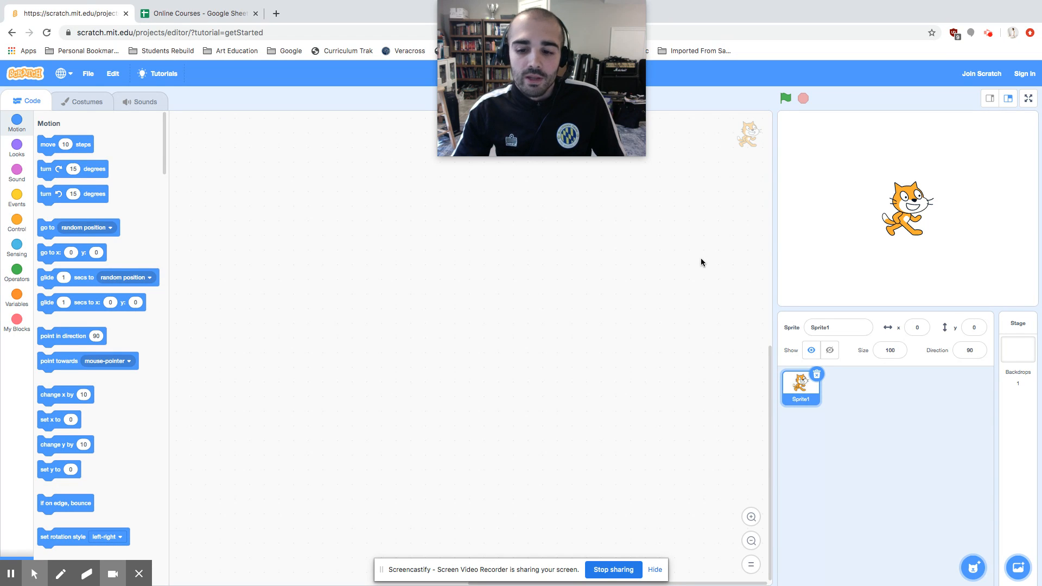
mouse_move(685, 259)
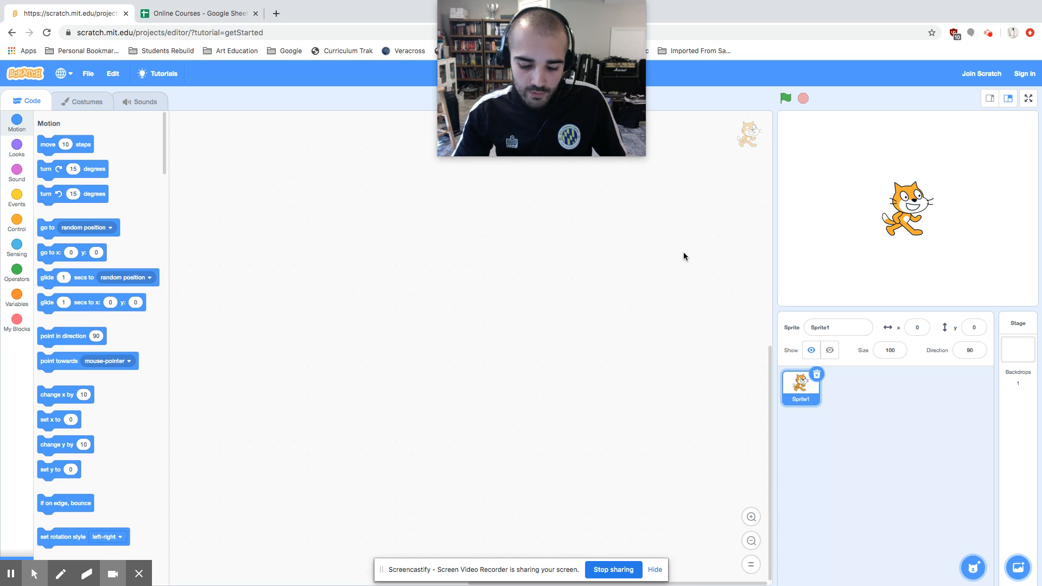
mouse_move(714, 257)
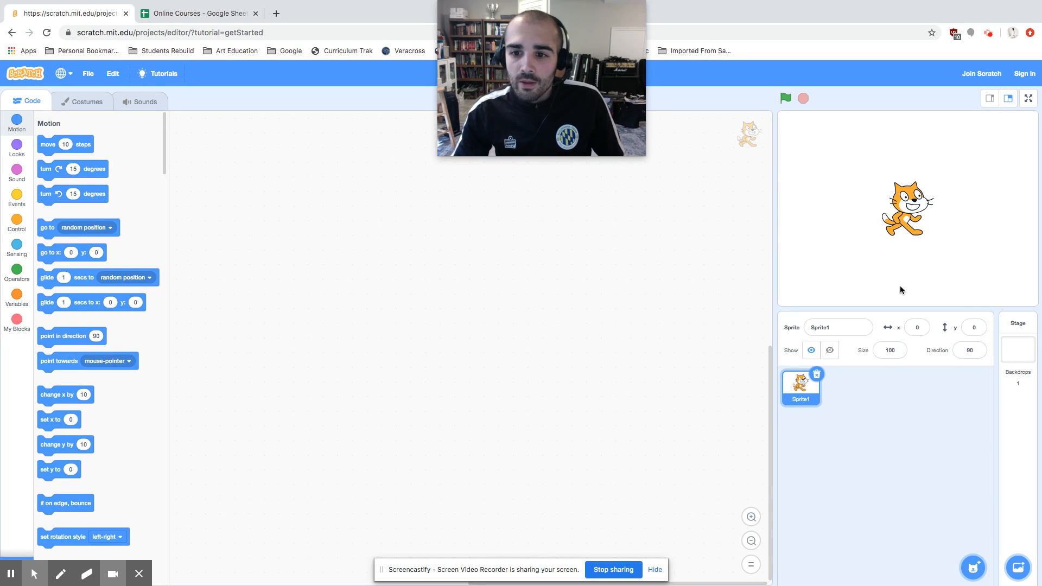
left_click(836, 327)
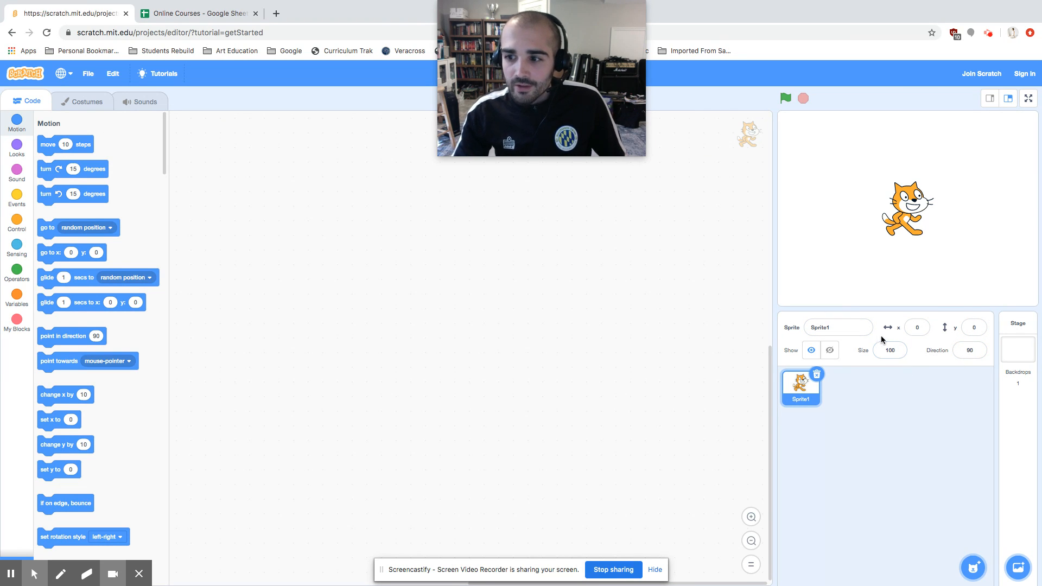
mouse_move(601, 525)
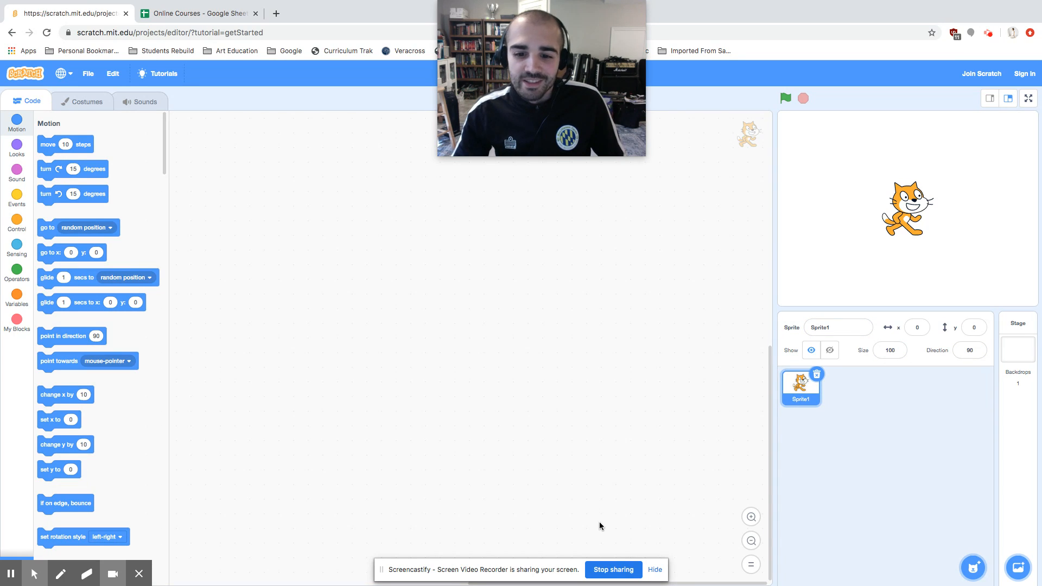